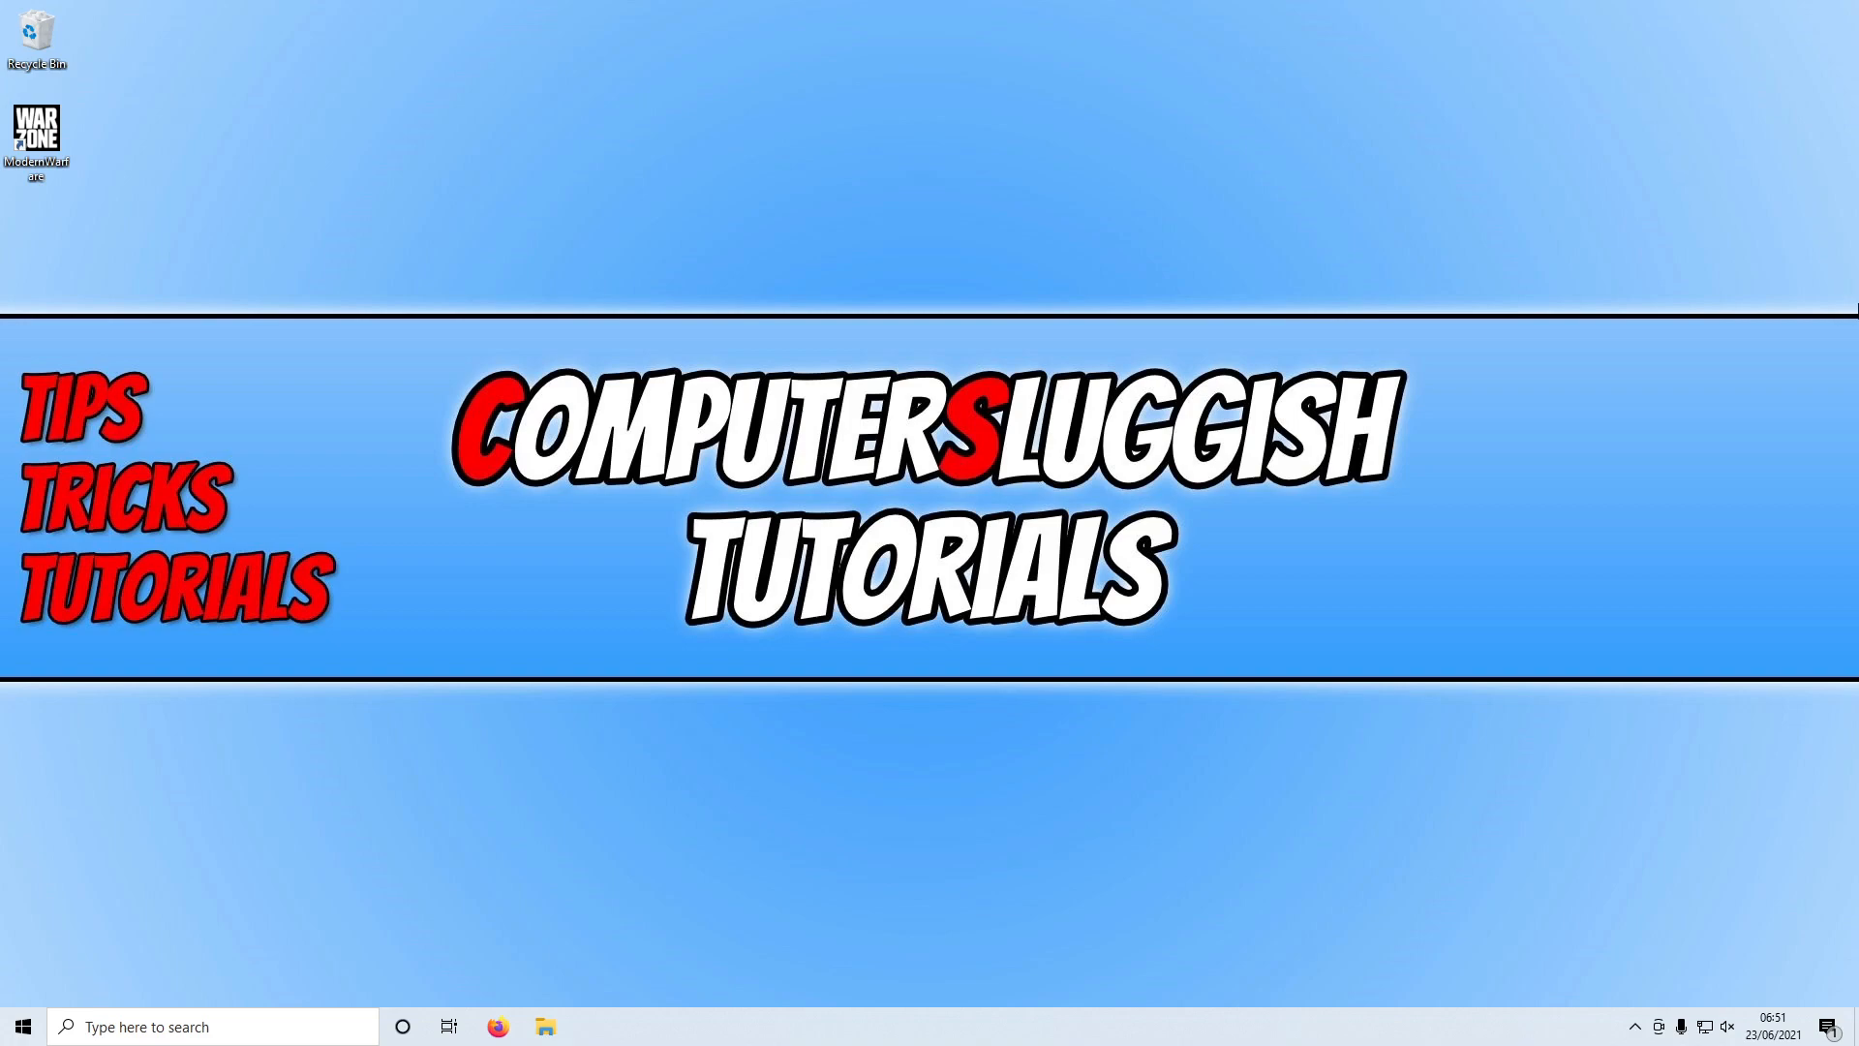
{"action": "mouse_move", "coordinate": [1224, 155]}
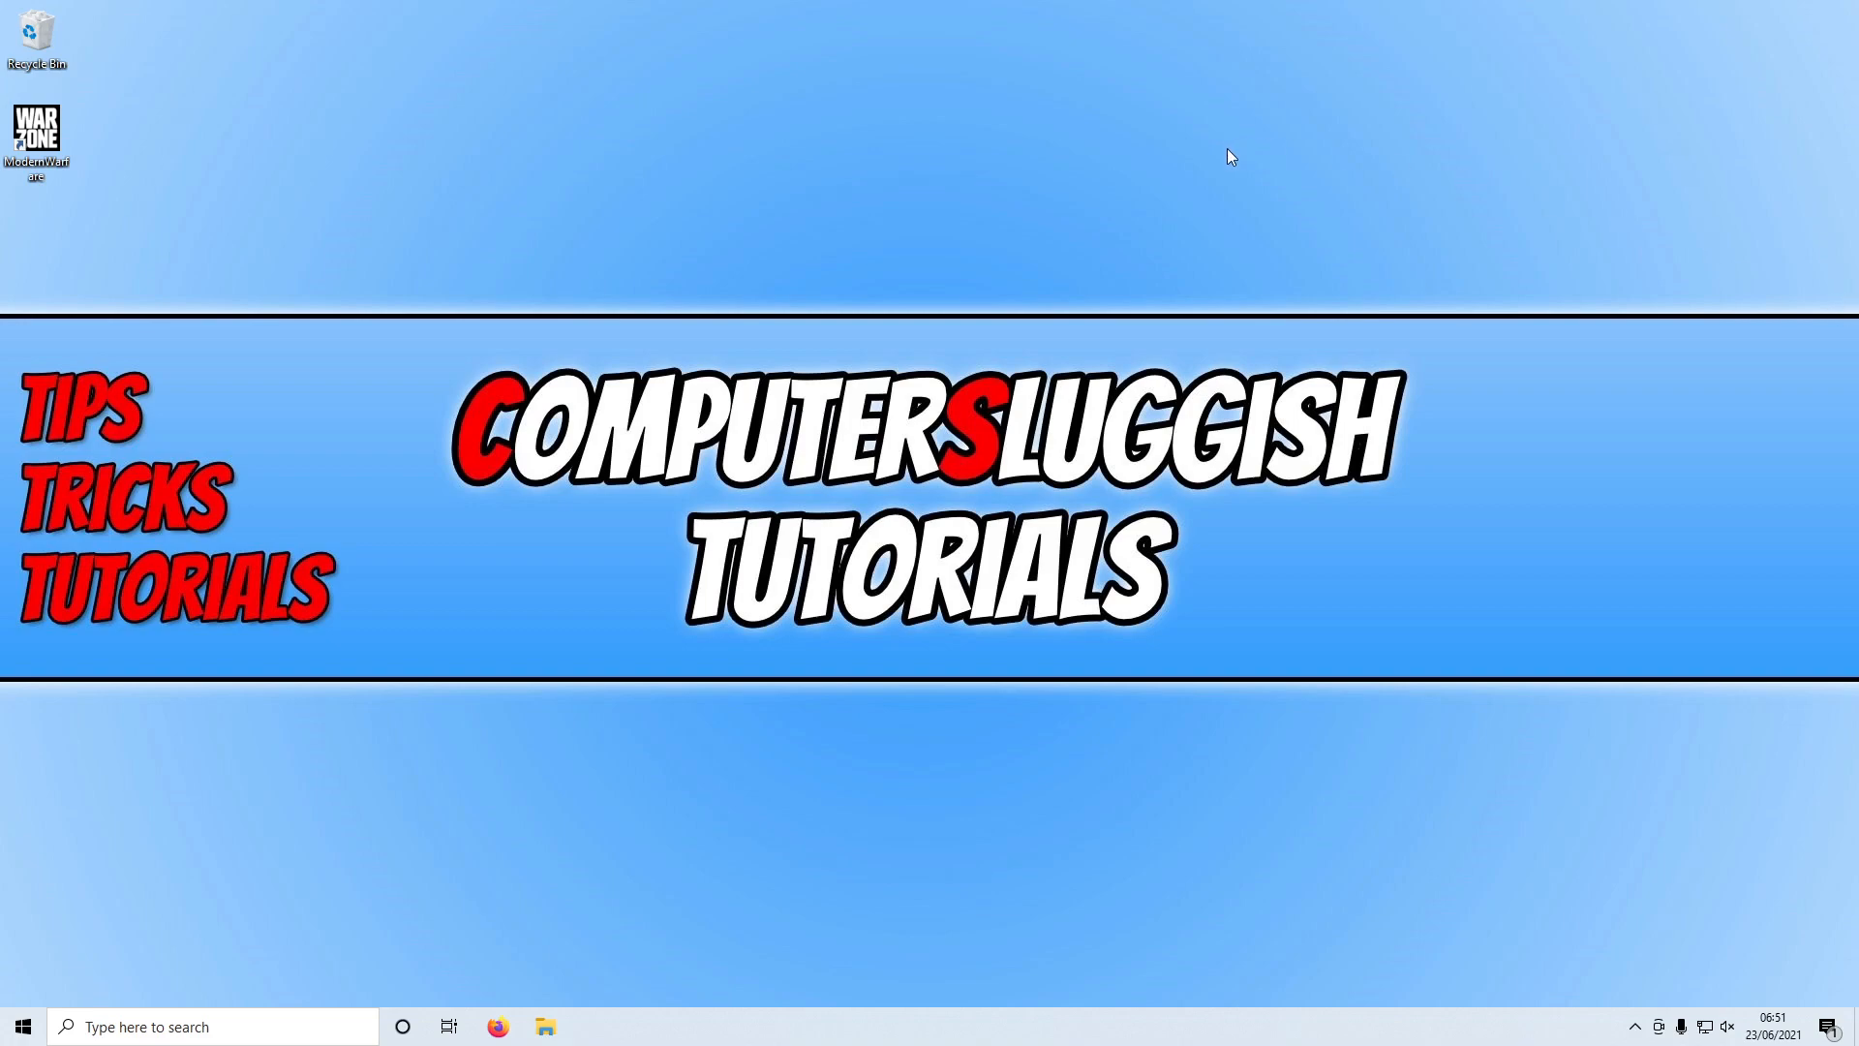
{"action": "mouse_move", "coordinate": [37, 132]}
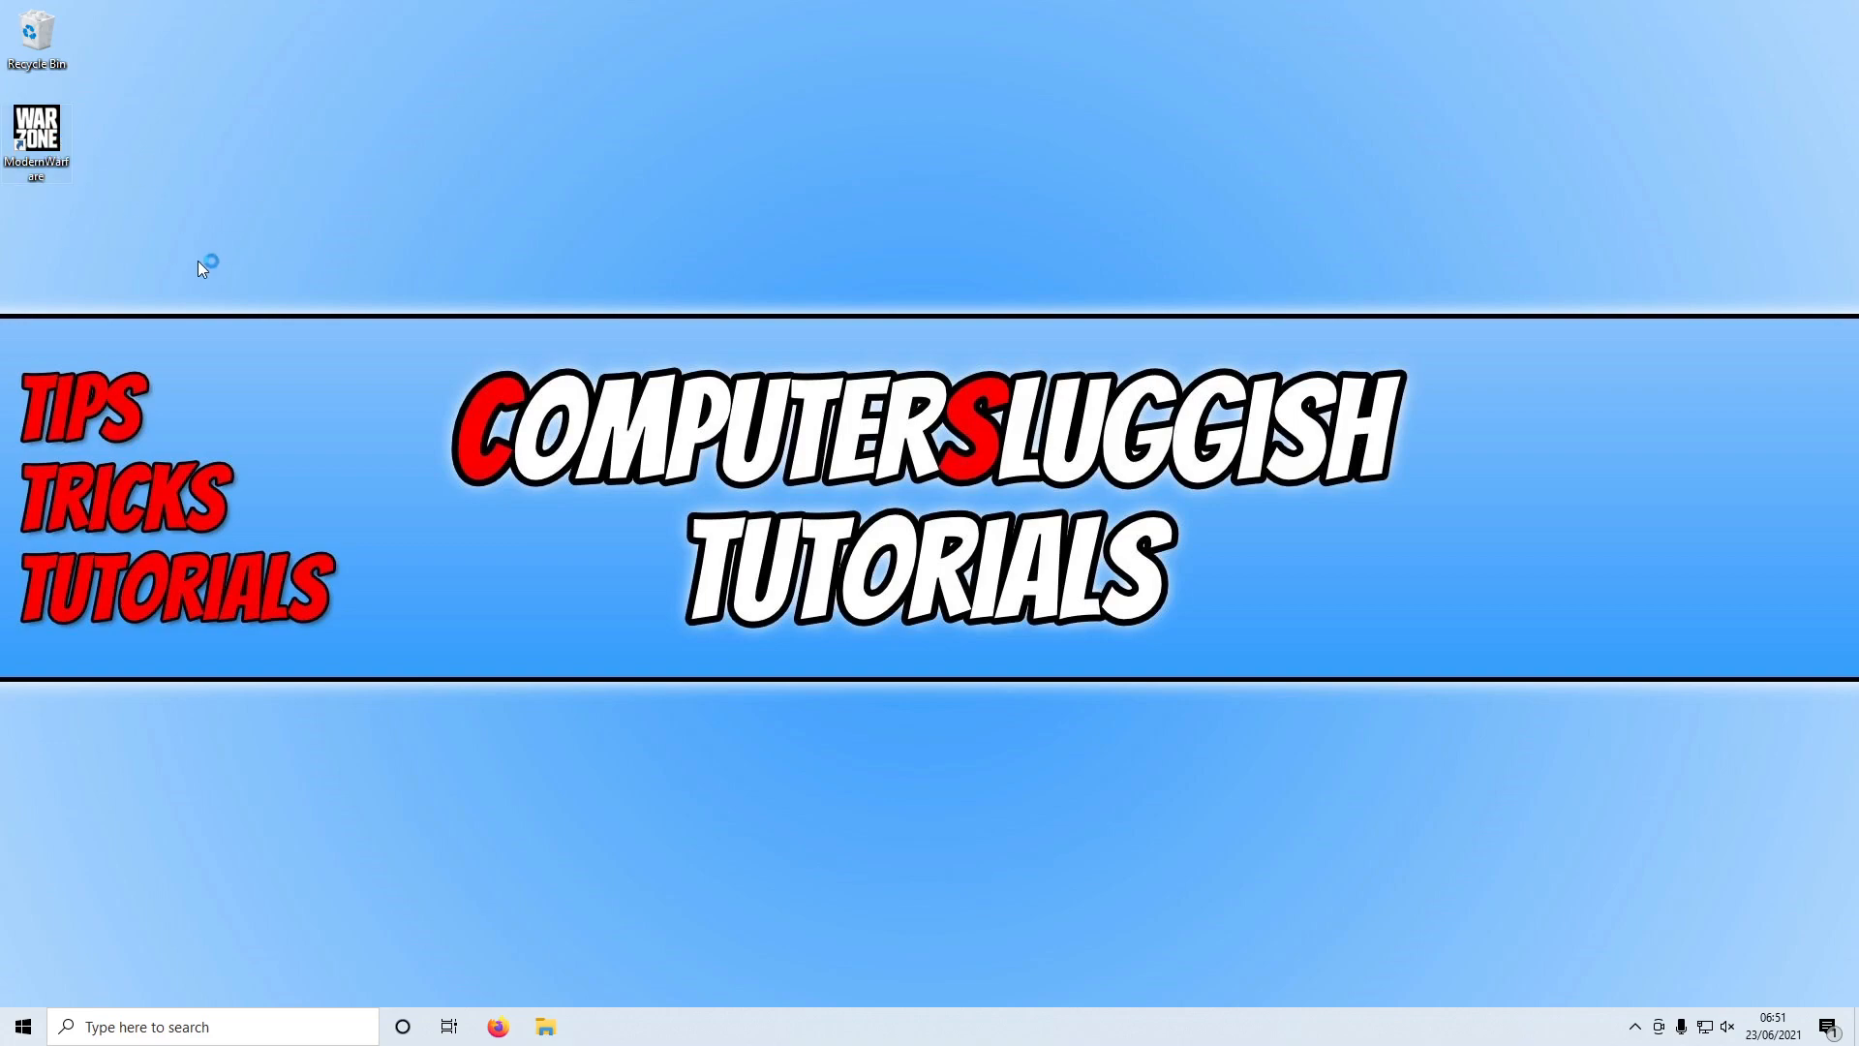
{"action": "mouse_move", "coordinate": [244, 255]}
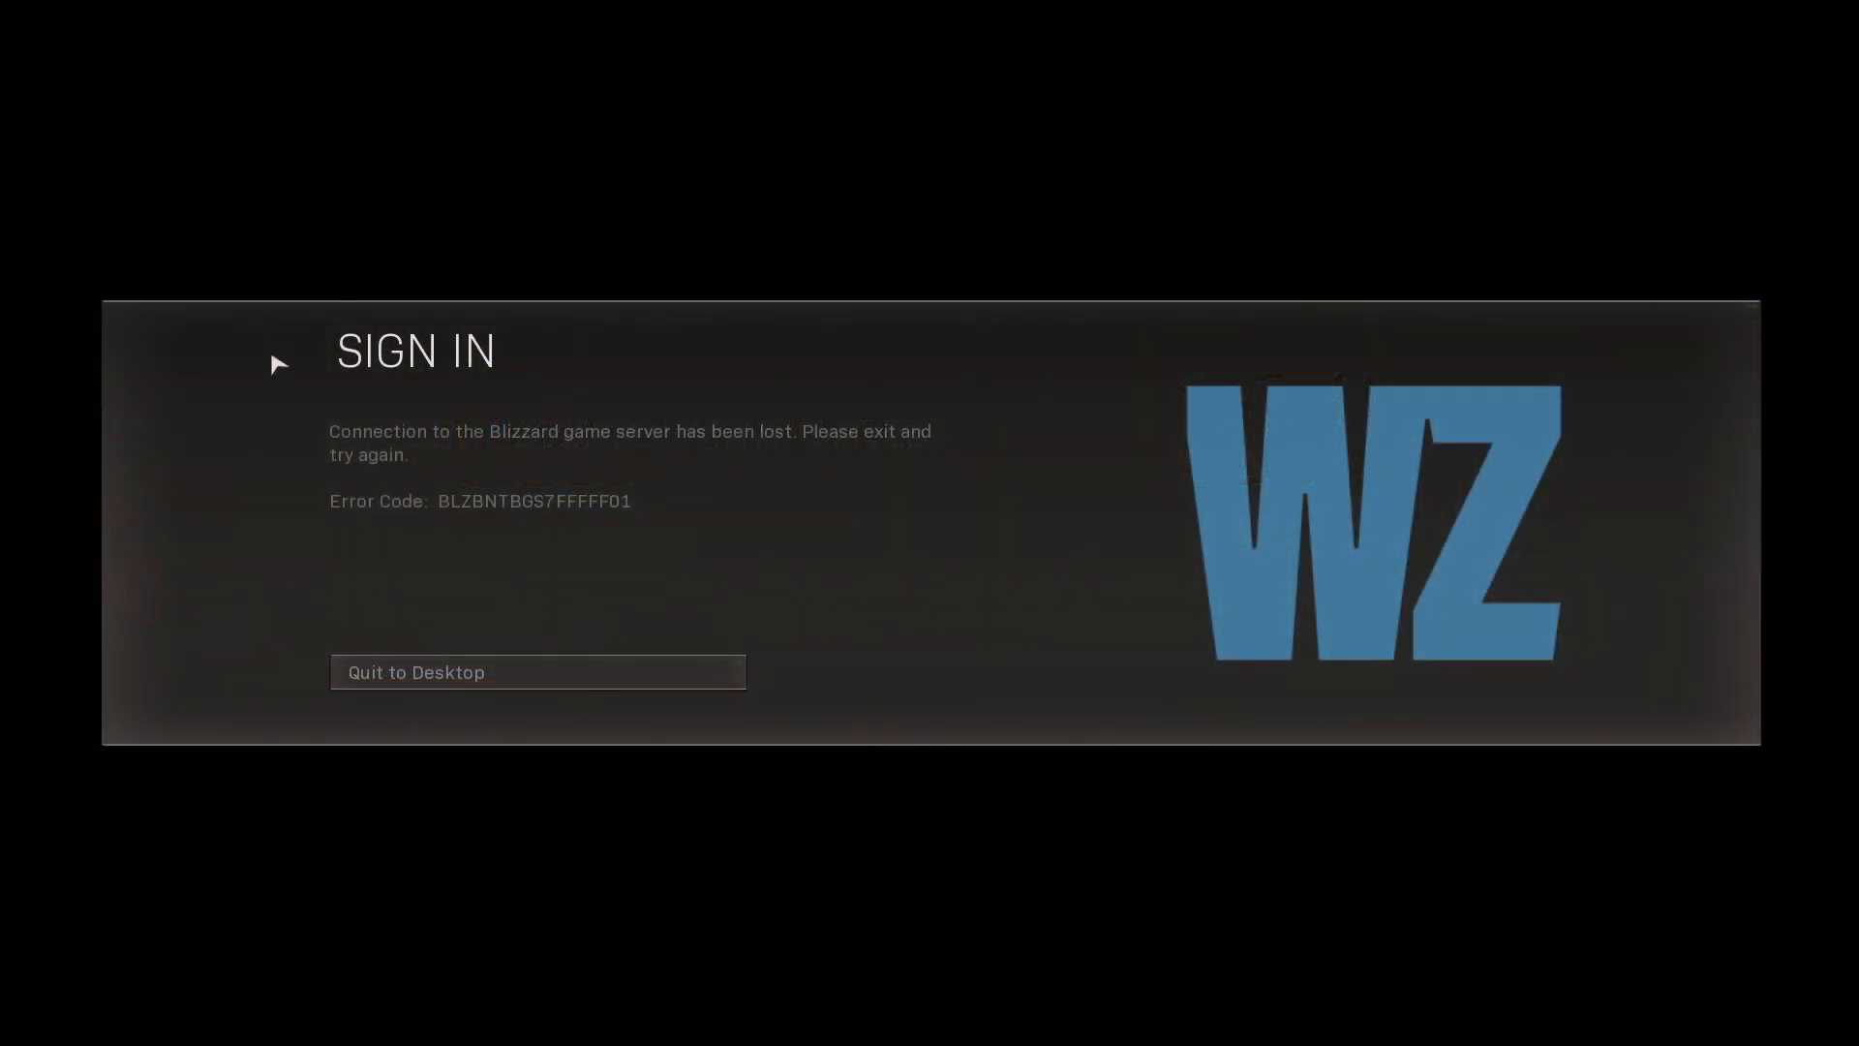
{"action": "mouse_move", "coordinate": [504, 531]}
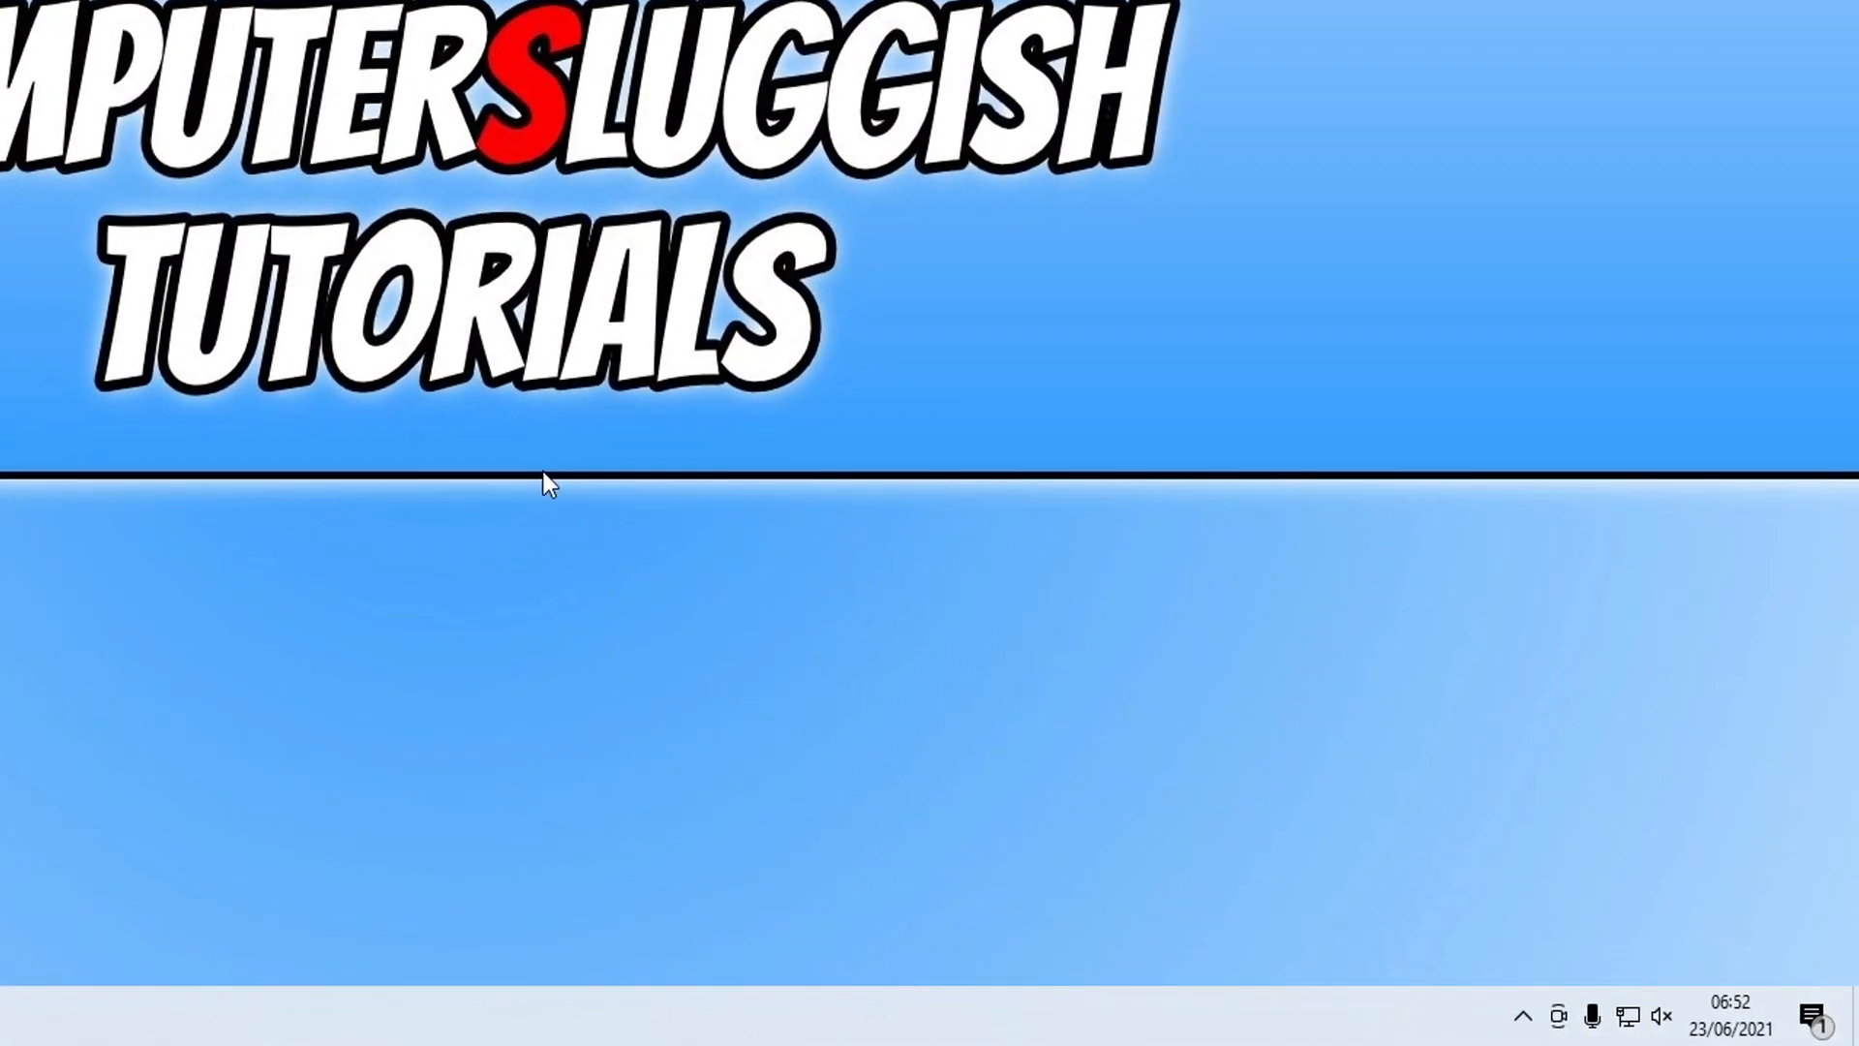
{"action": "mouse_move", "coordinate": [1524, 1036]}
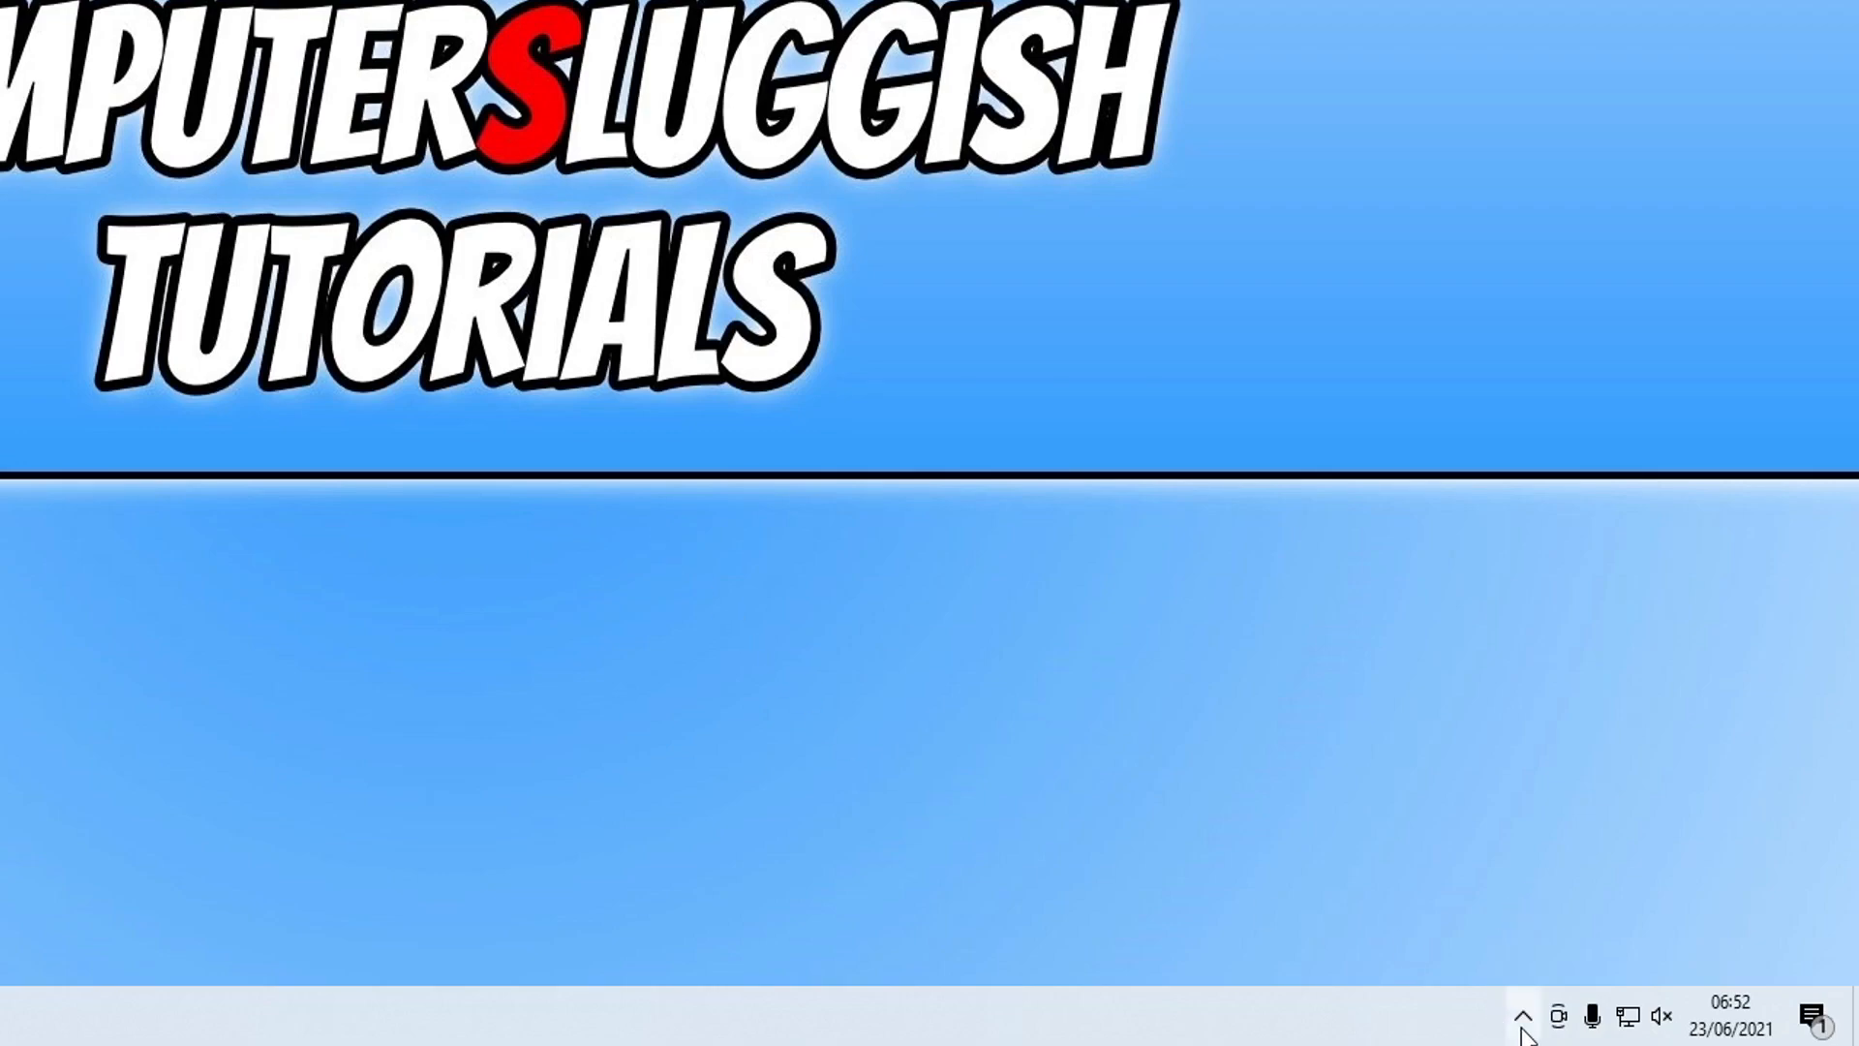
Reveal the hidden system-tray icons to reach the running Battle.net app.
{"action": "left_click", "coordinate": [1522, 1014]}
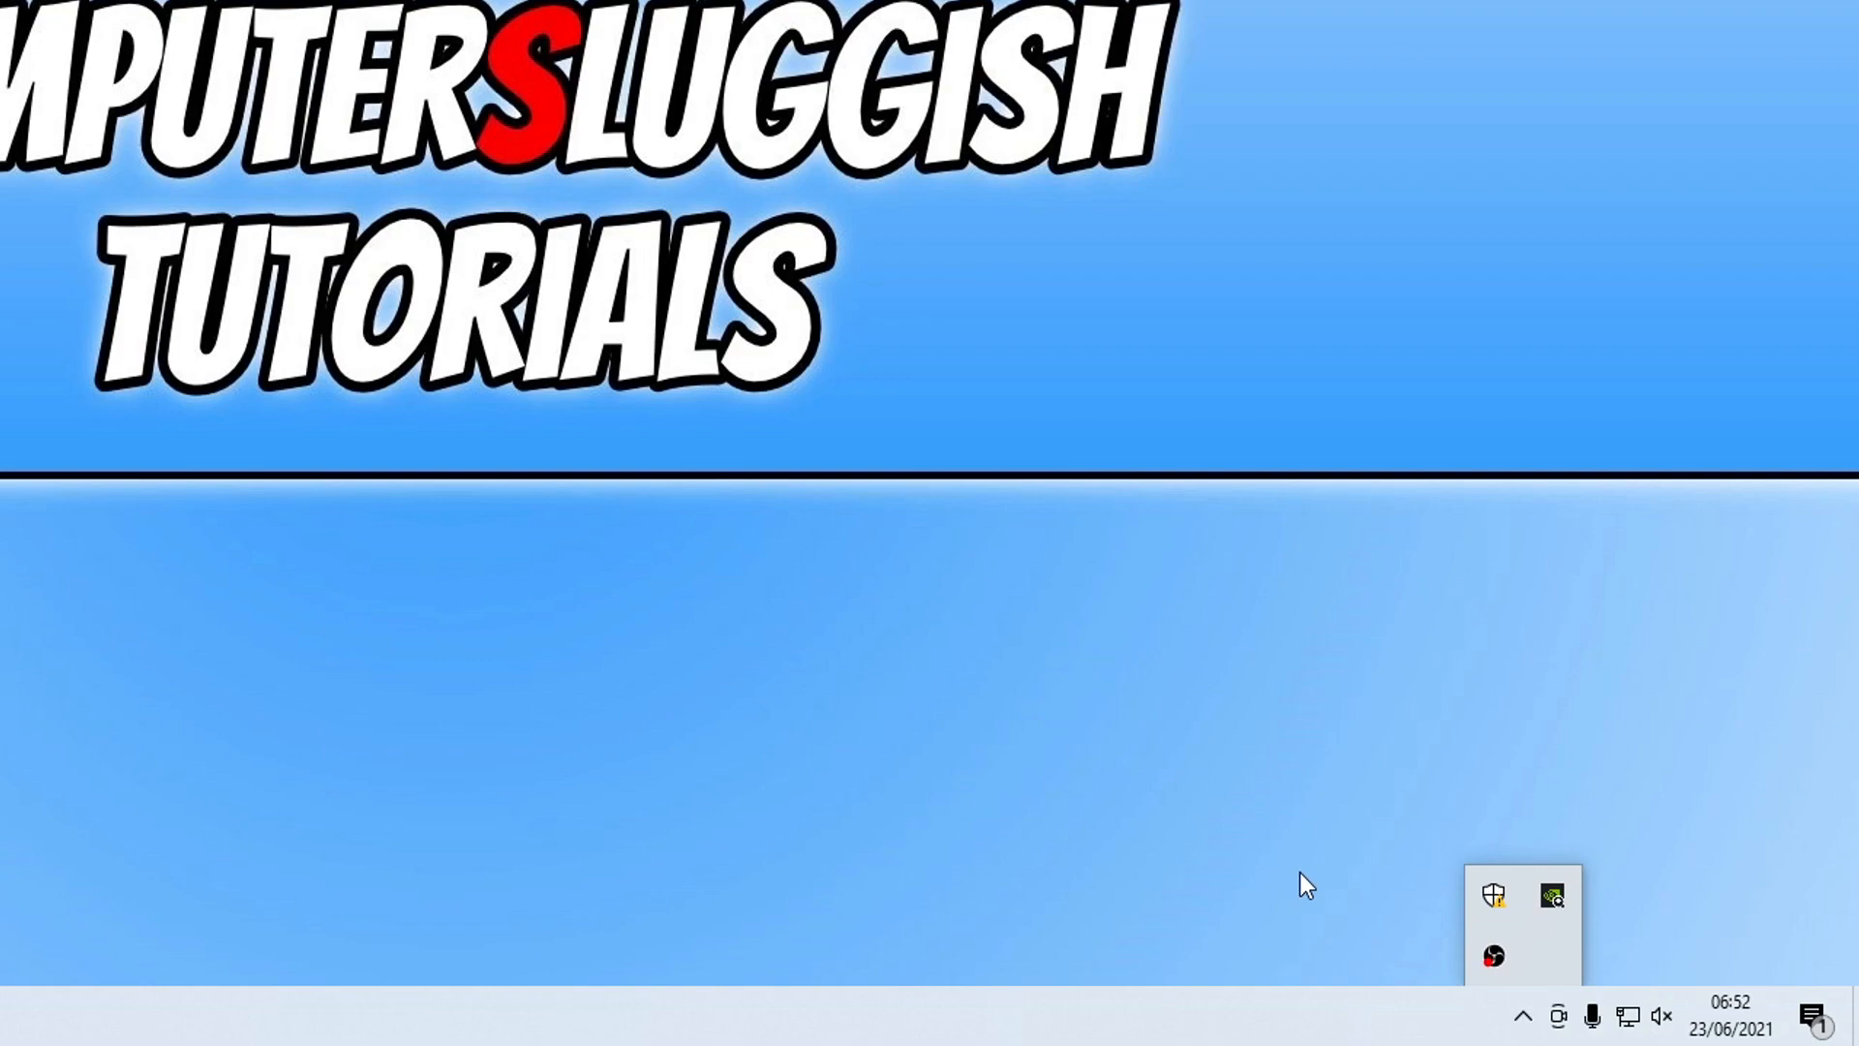
{"action": "mouse_move", "coordinate": [825, 740]}
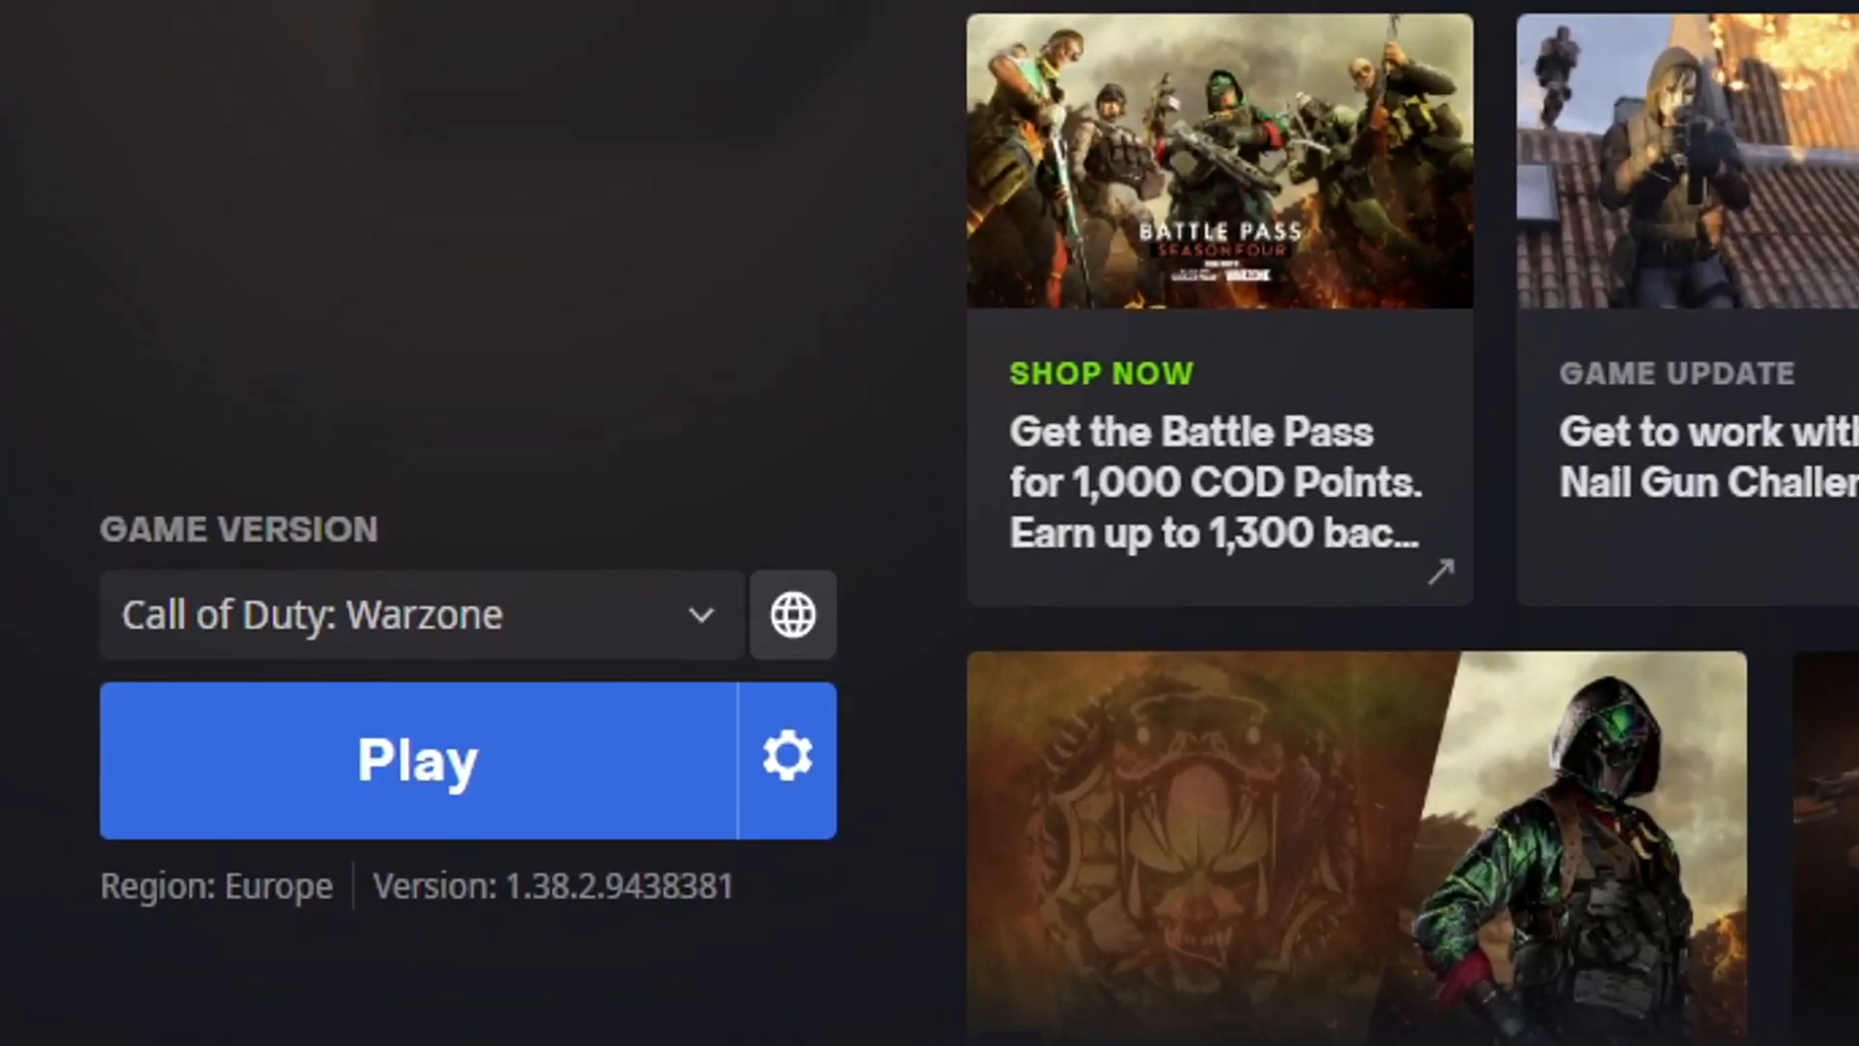
{"action": "mouse_move", "coordinate": [790, 765]}
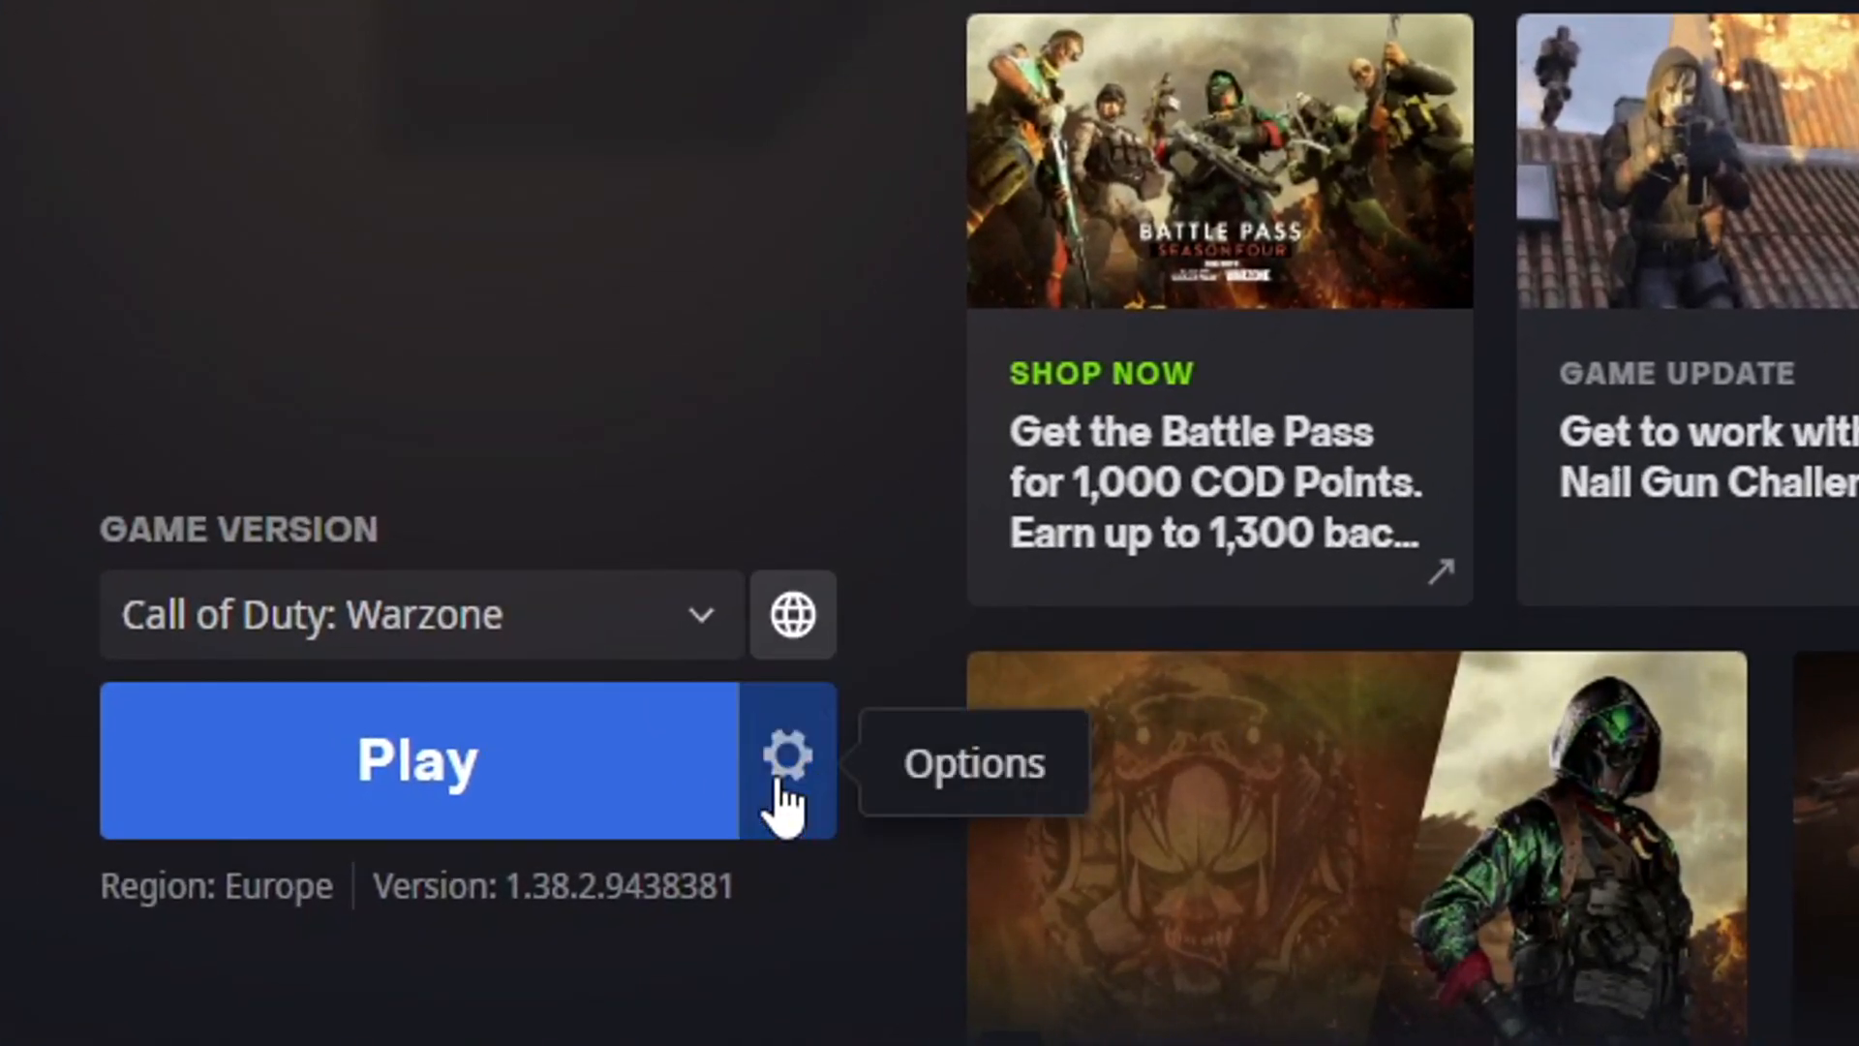
Check Warzone's game options for a pending update; none is offered.
{"action": "left_click", "coordinate": [790, 763]}
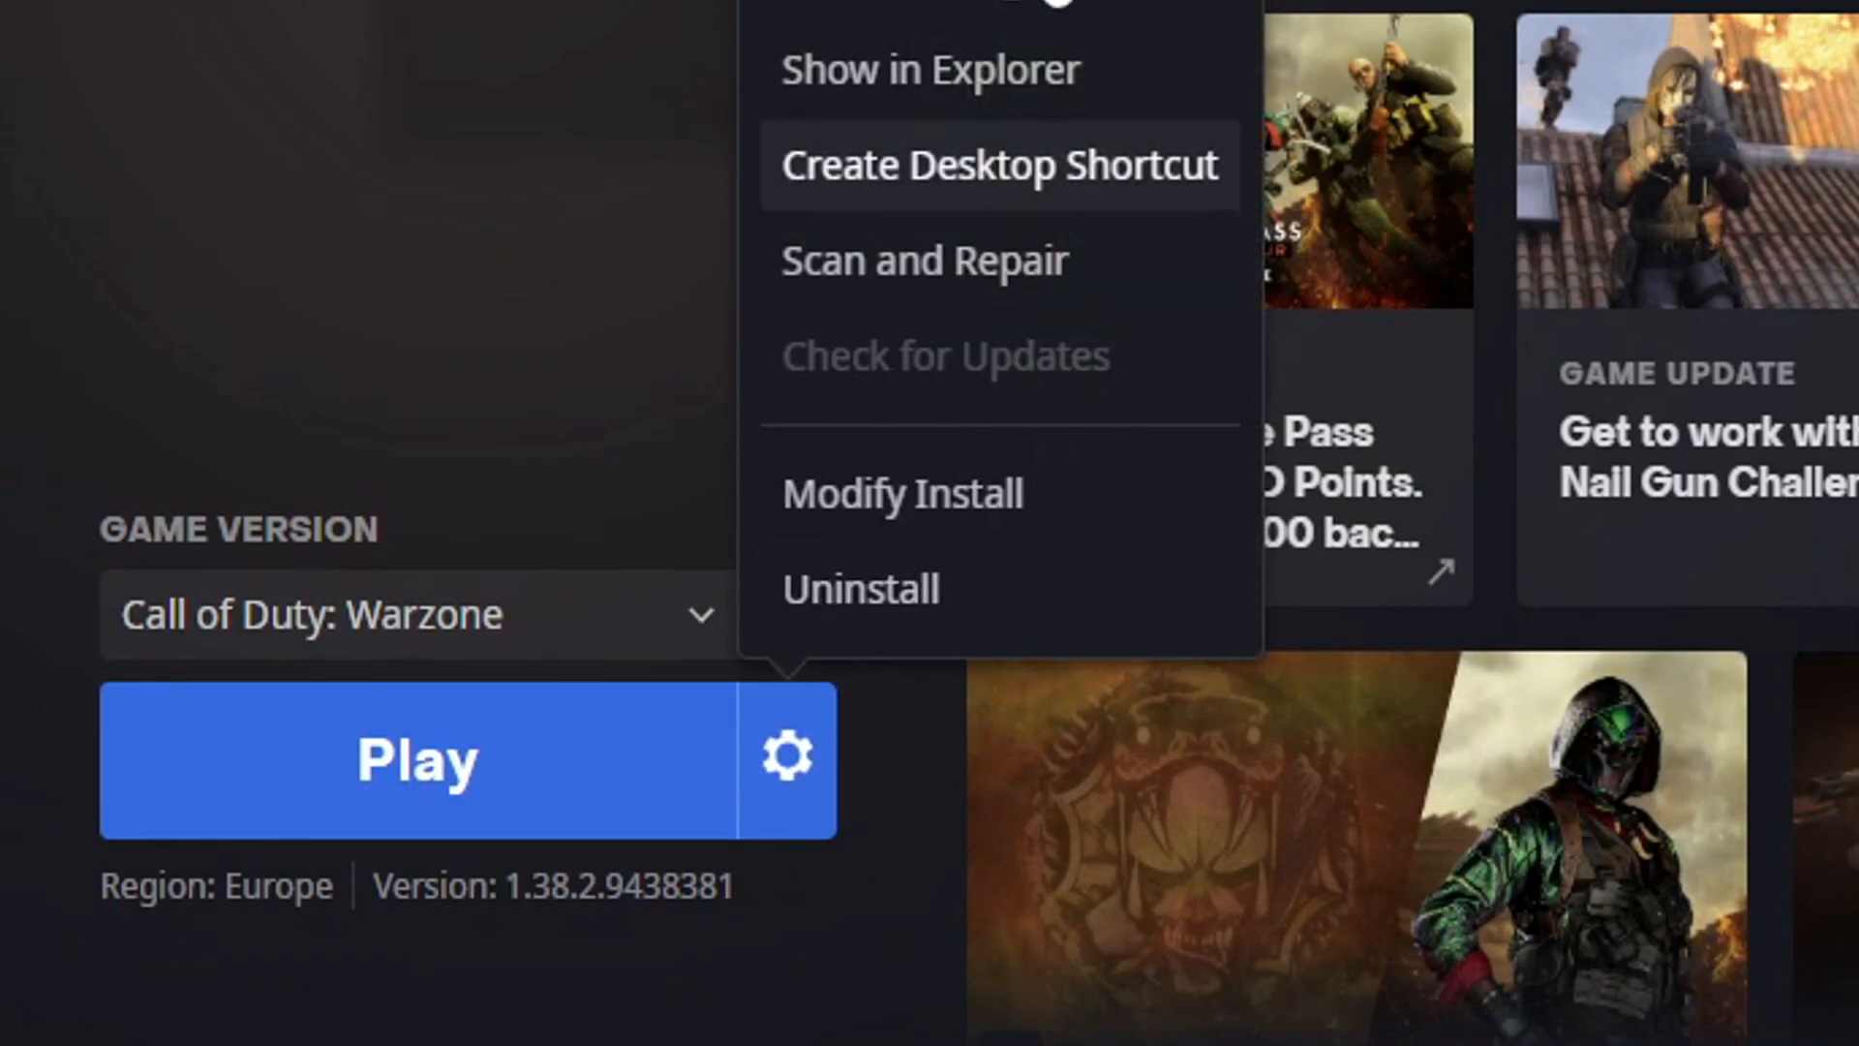
{"action": "mouse_move", "coordinate": [984, 391]}
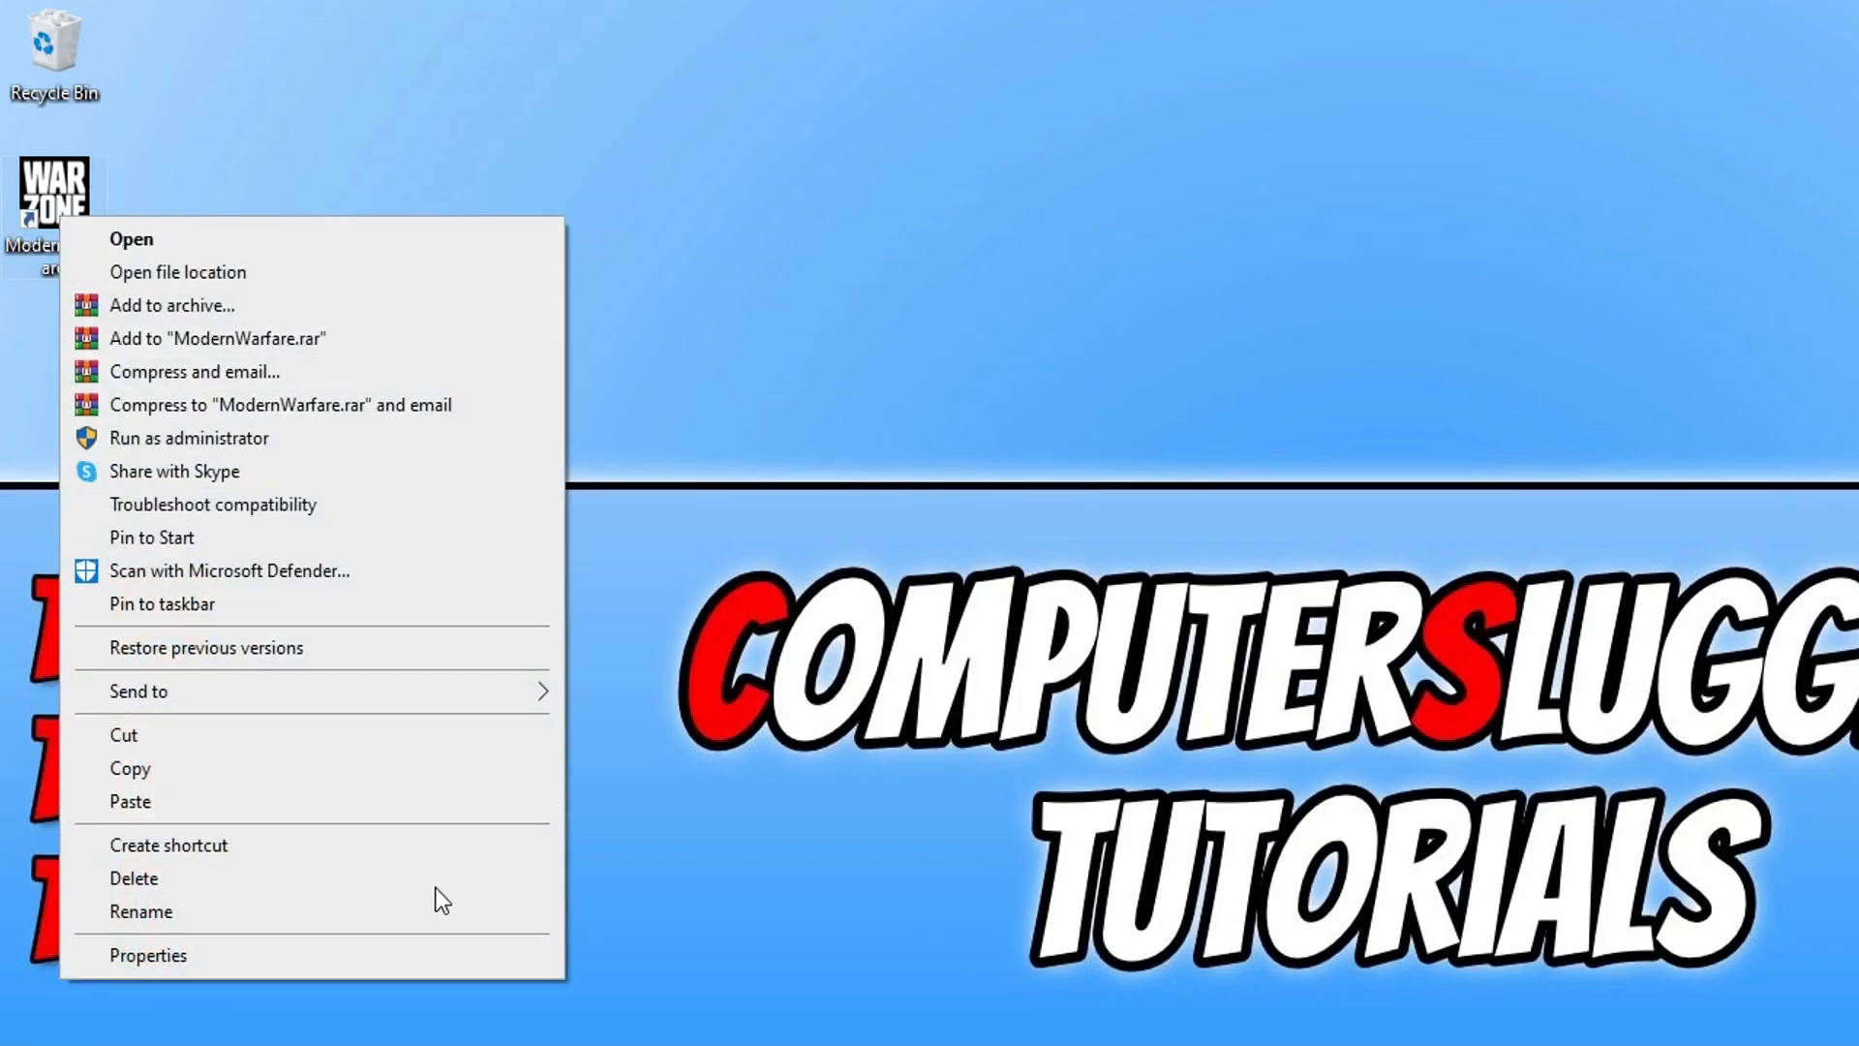
Tick Run this program as an administrator in the Warzone shortcut's Compatibility settings.
{"action": "left_click", "coordinate": [155, 955]}
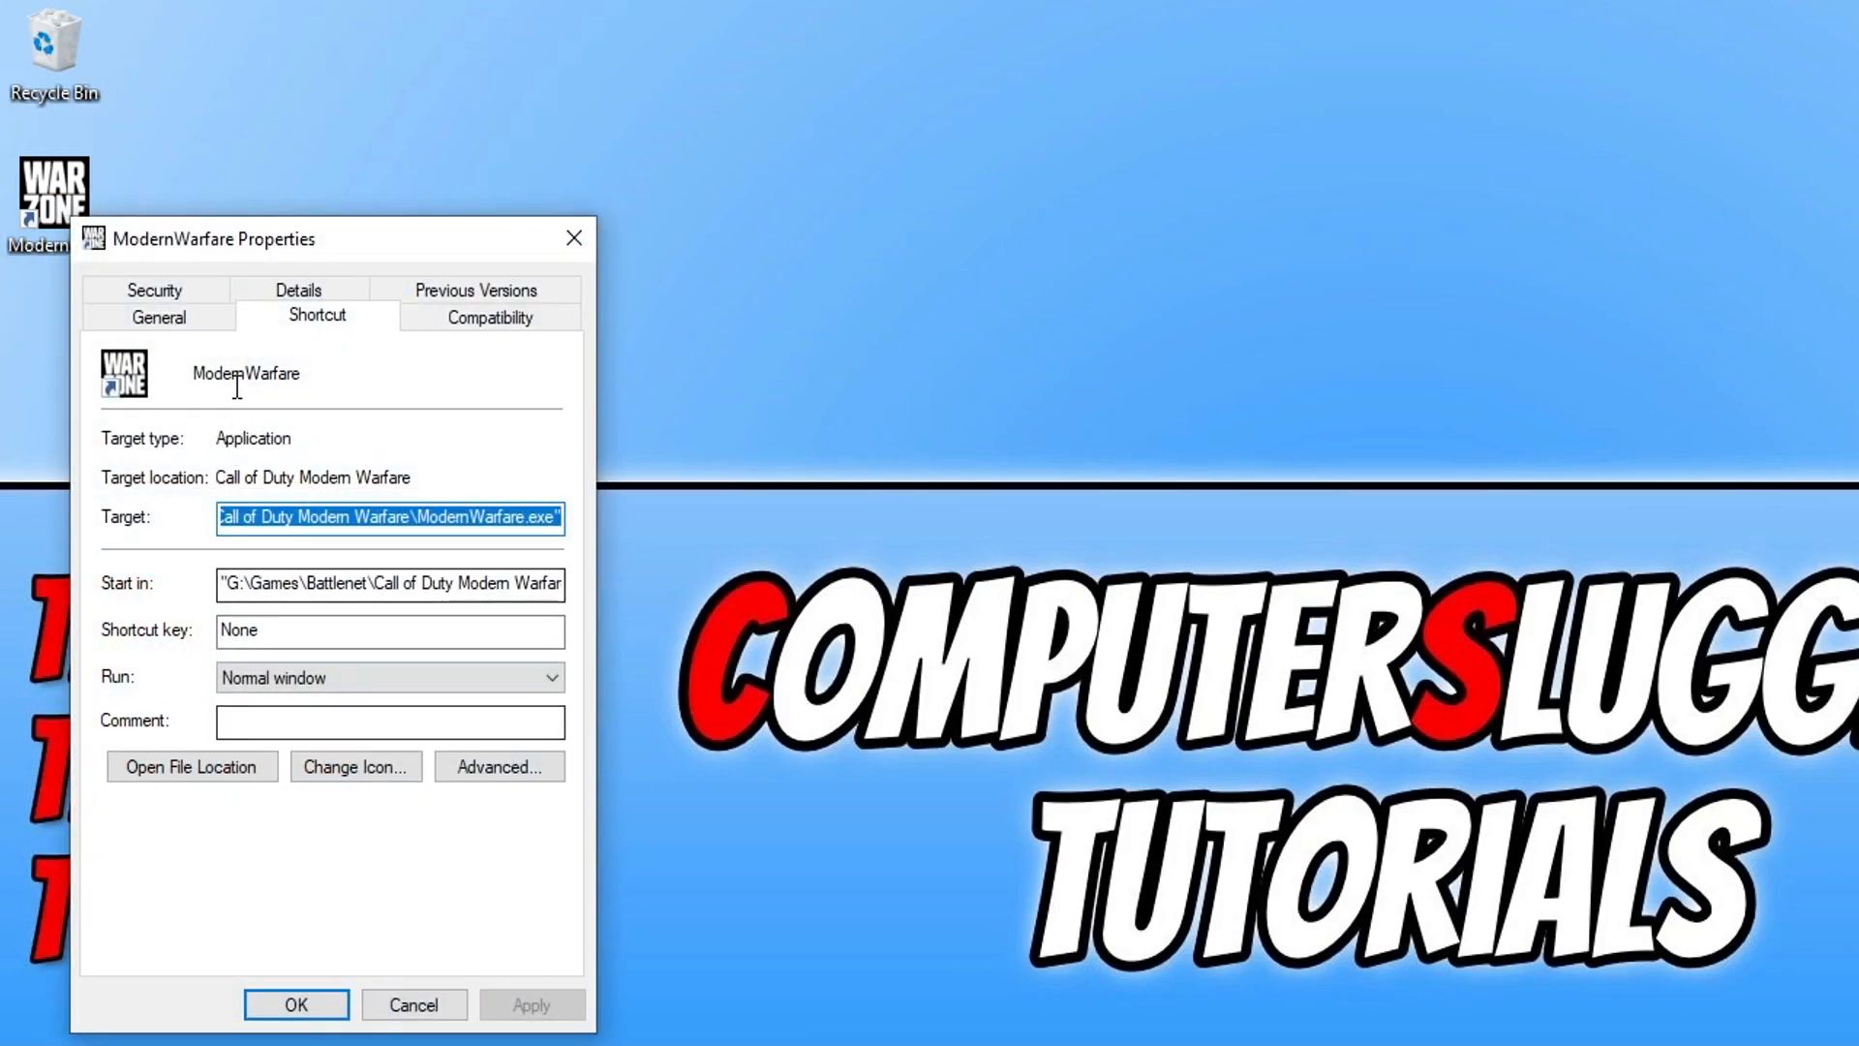
{"action": "left_click", "coordinate": [490, 318]}
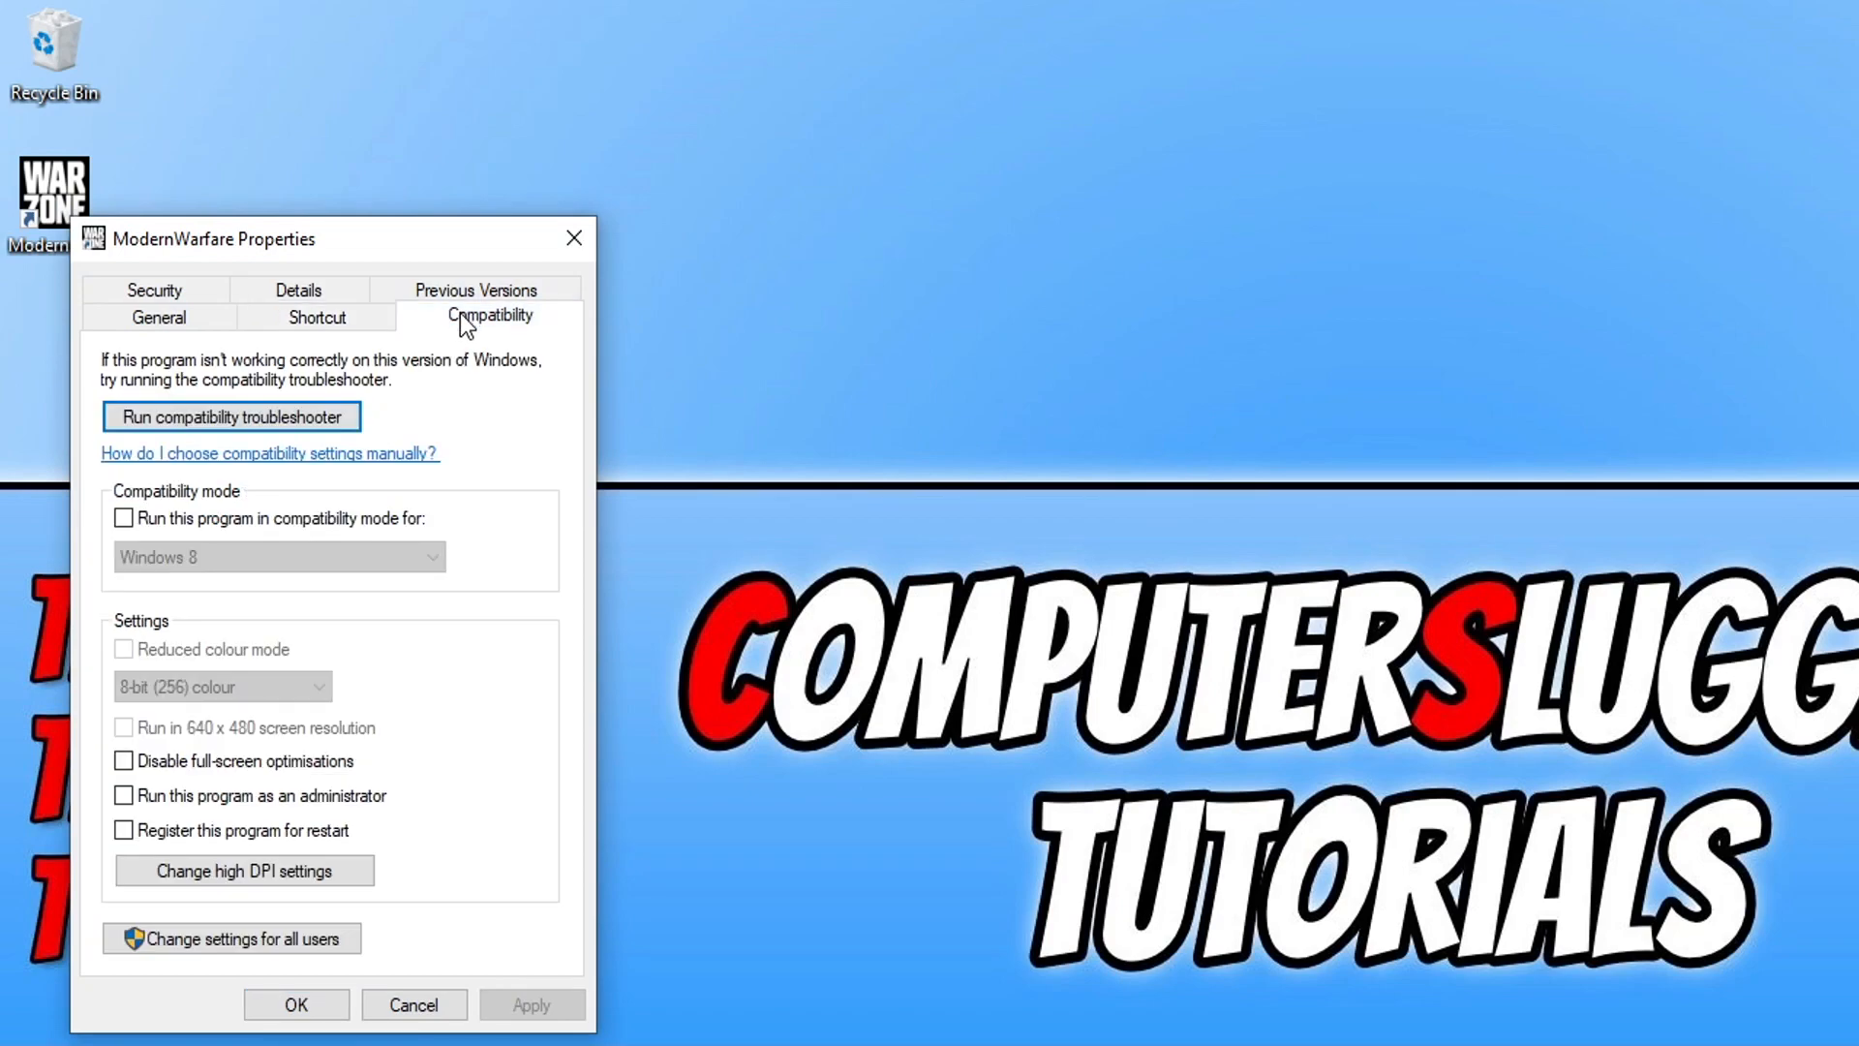
{"action": "left_click", "coordinate": [124, 796]}
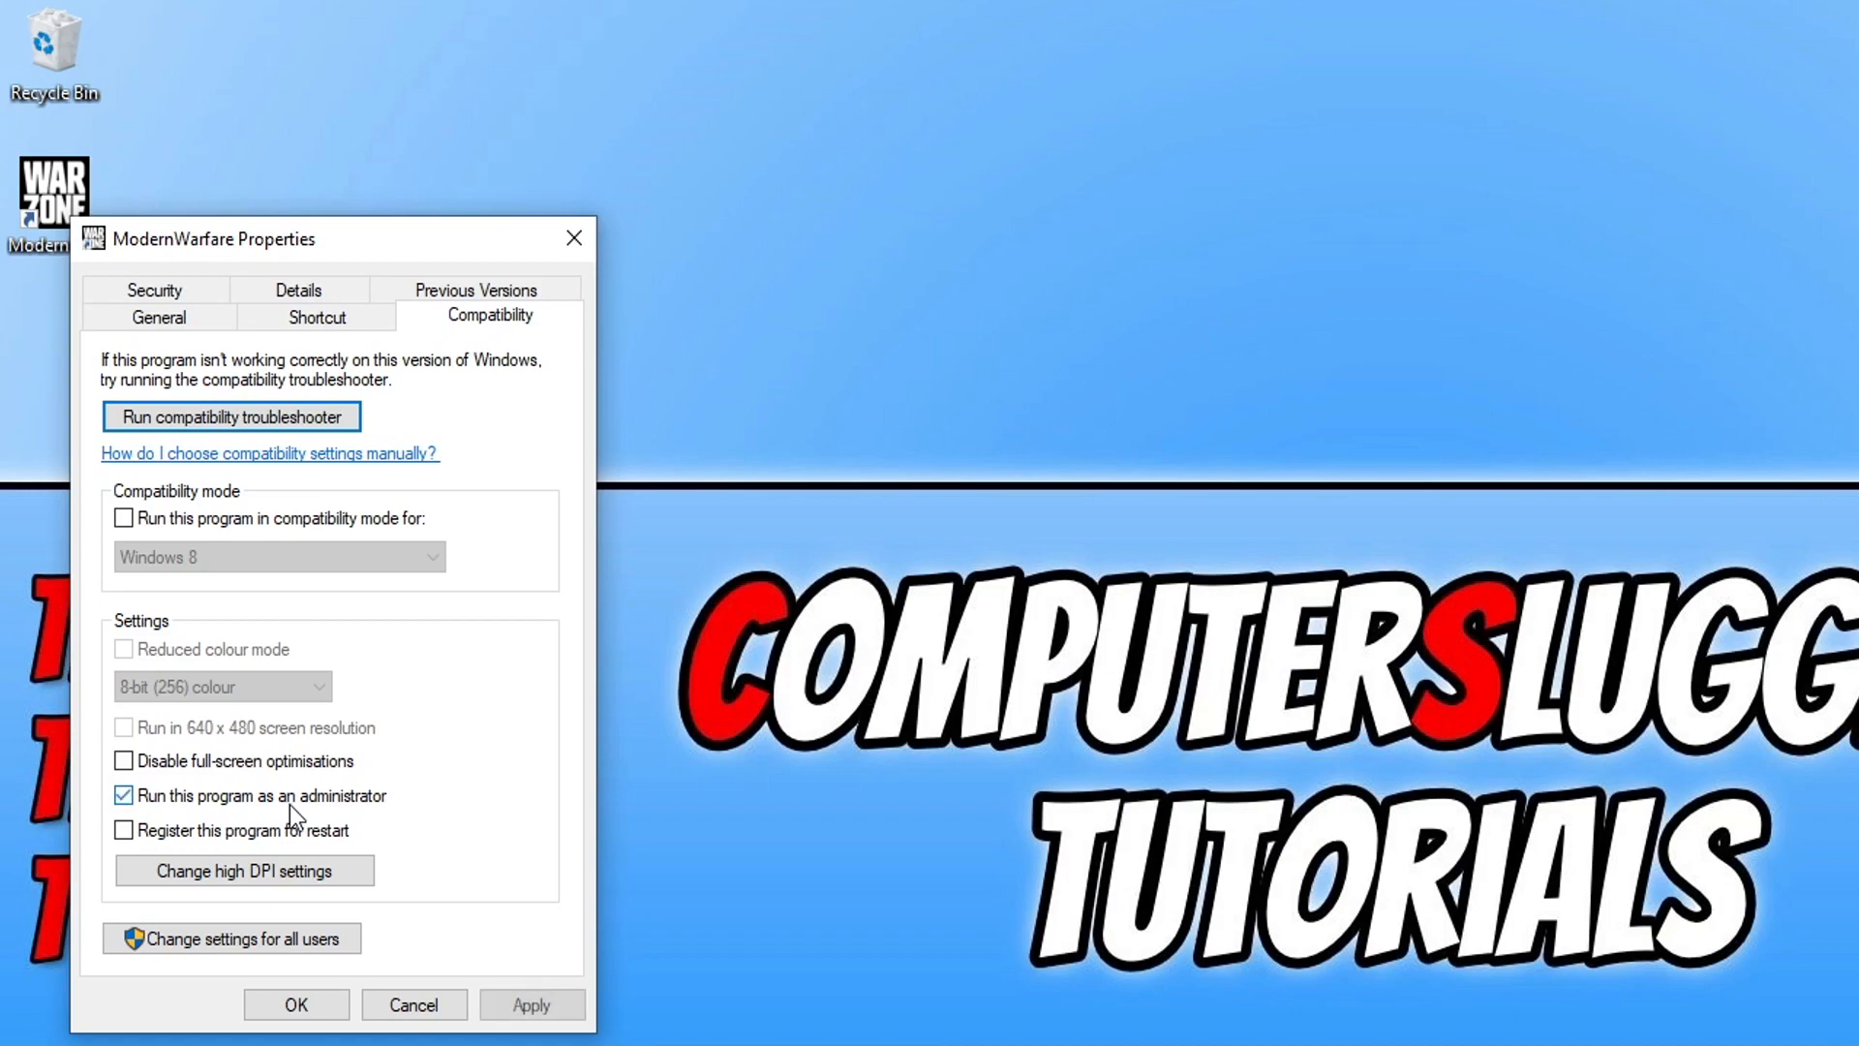
{"action": "mouse_move", "coordinate": [604, 987]}
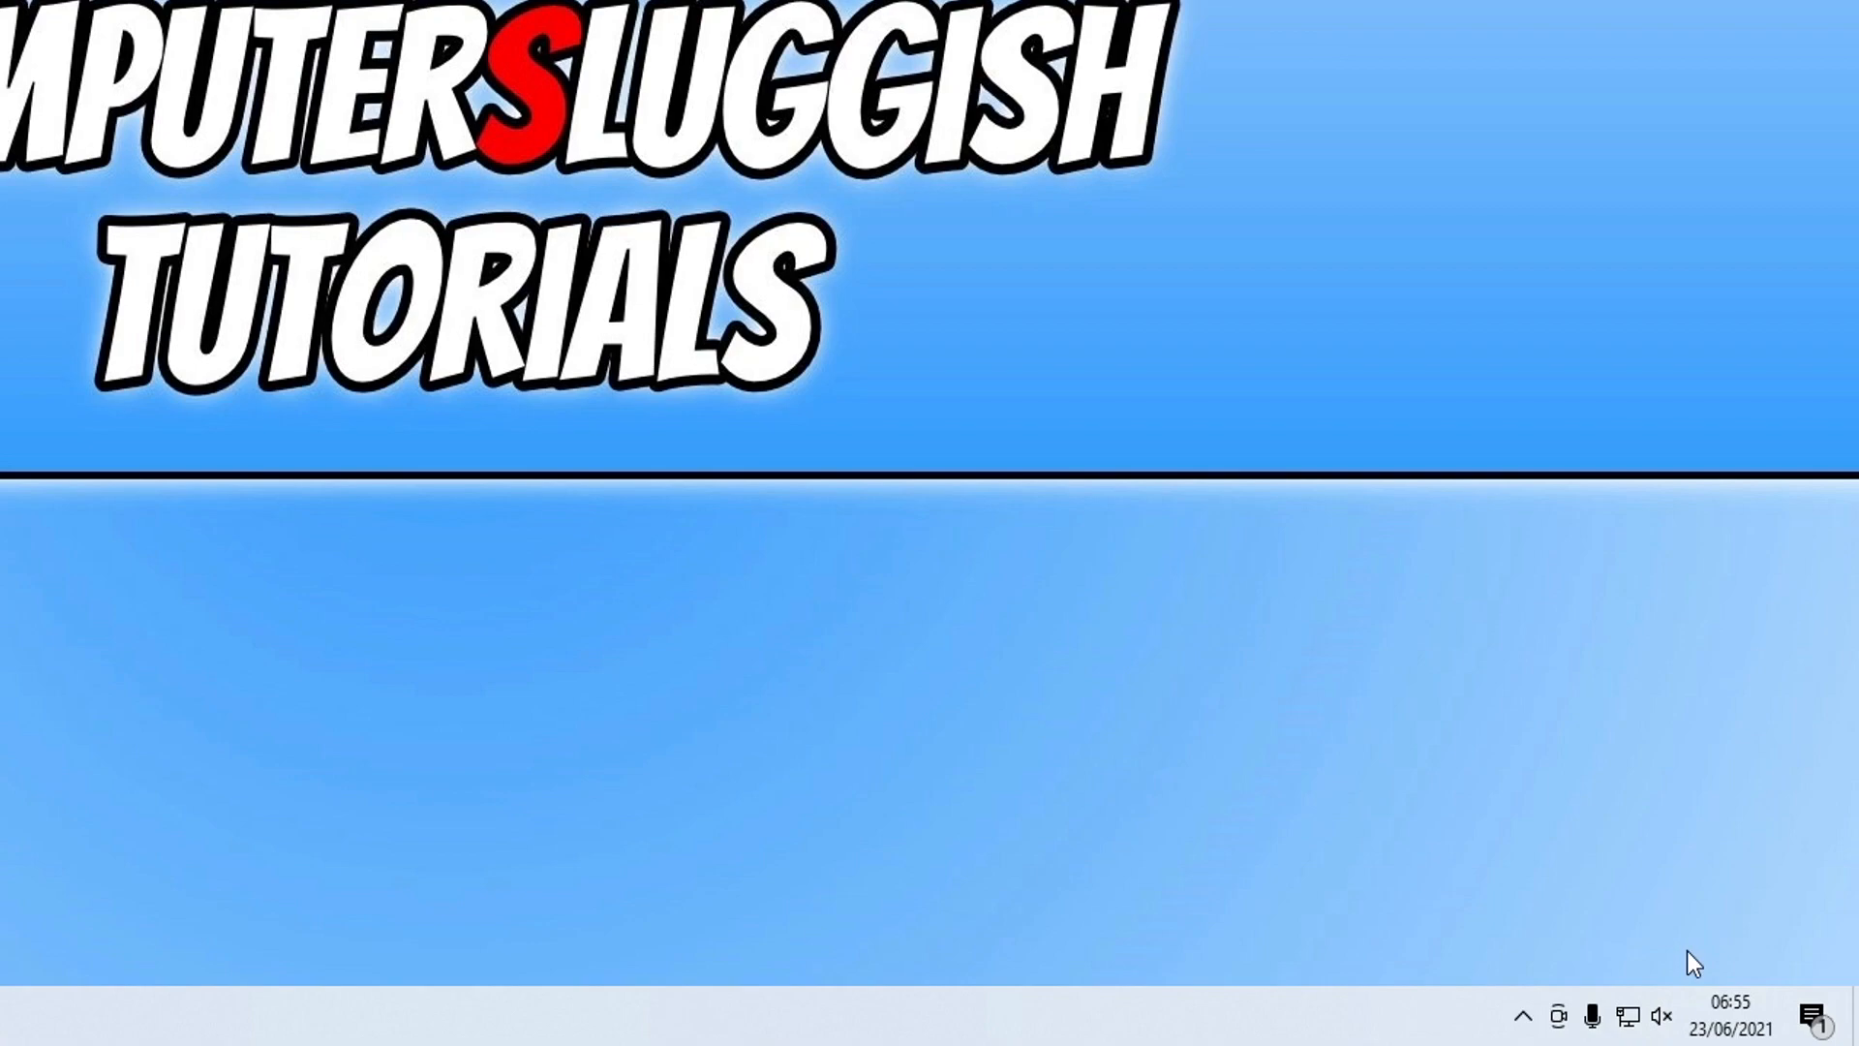
{"action": "mouse_move", "coordinate": [1666, 945]}
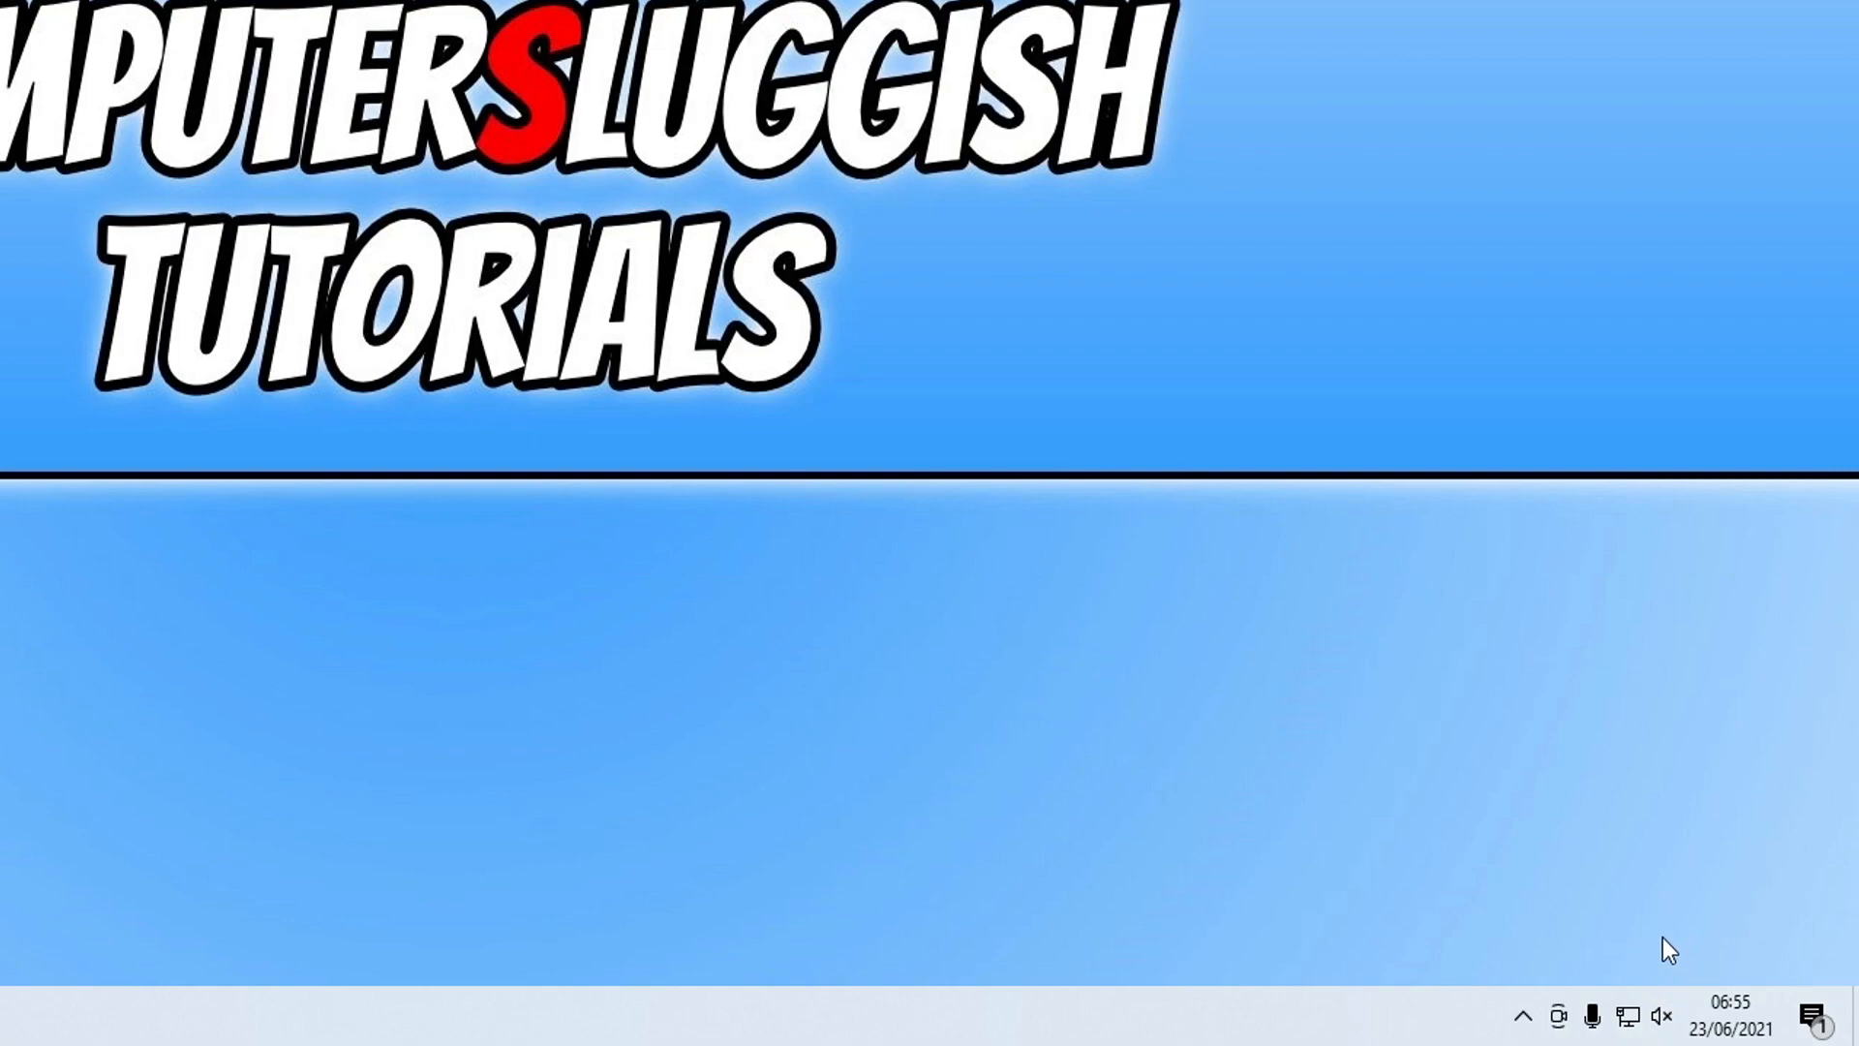
{"action": "mouse_move", "coordinate": [1565, 780]}
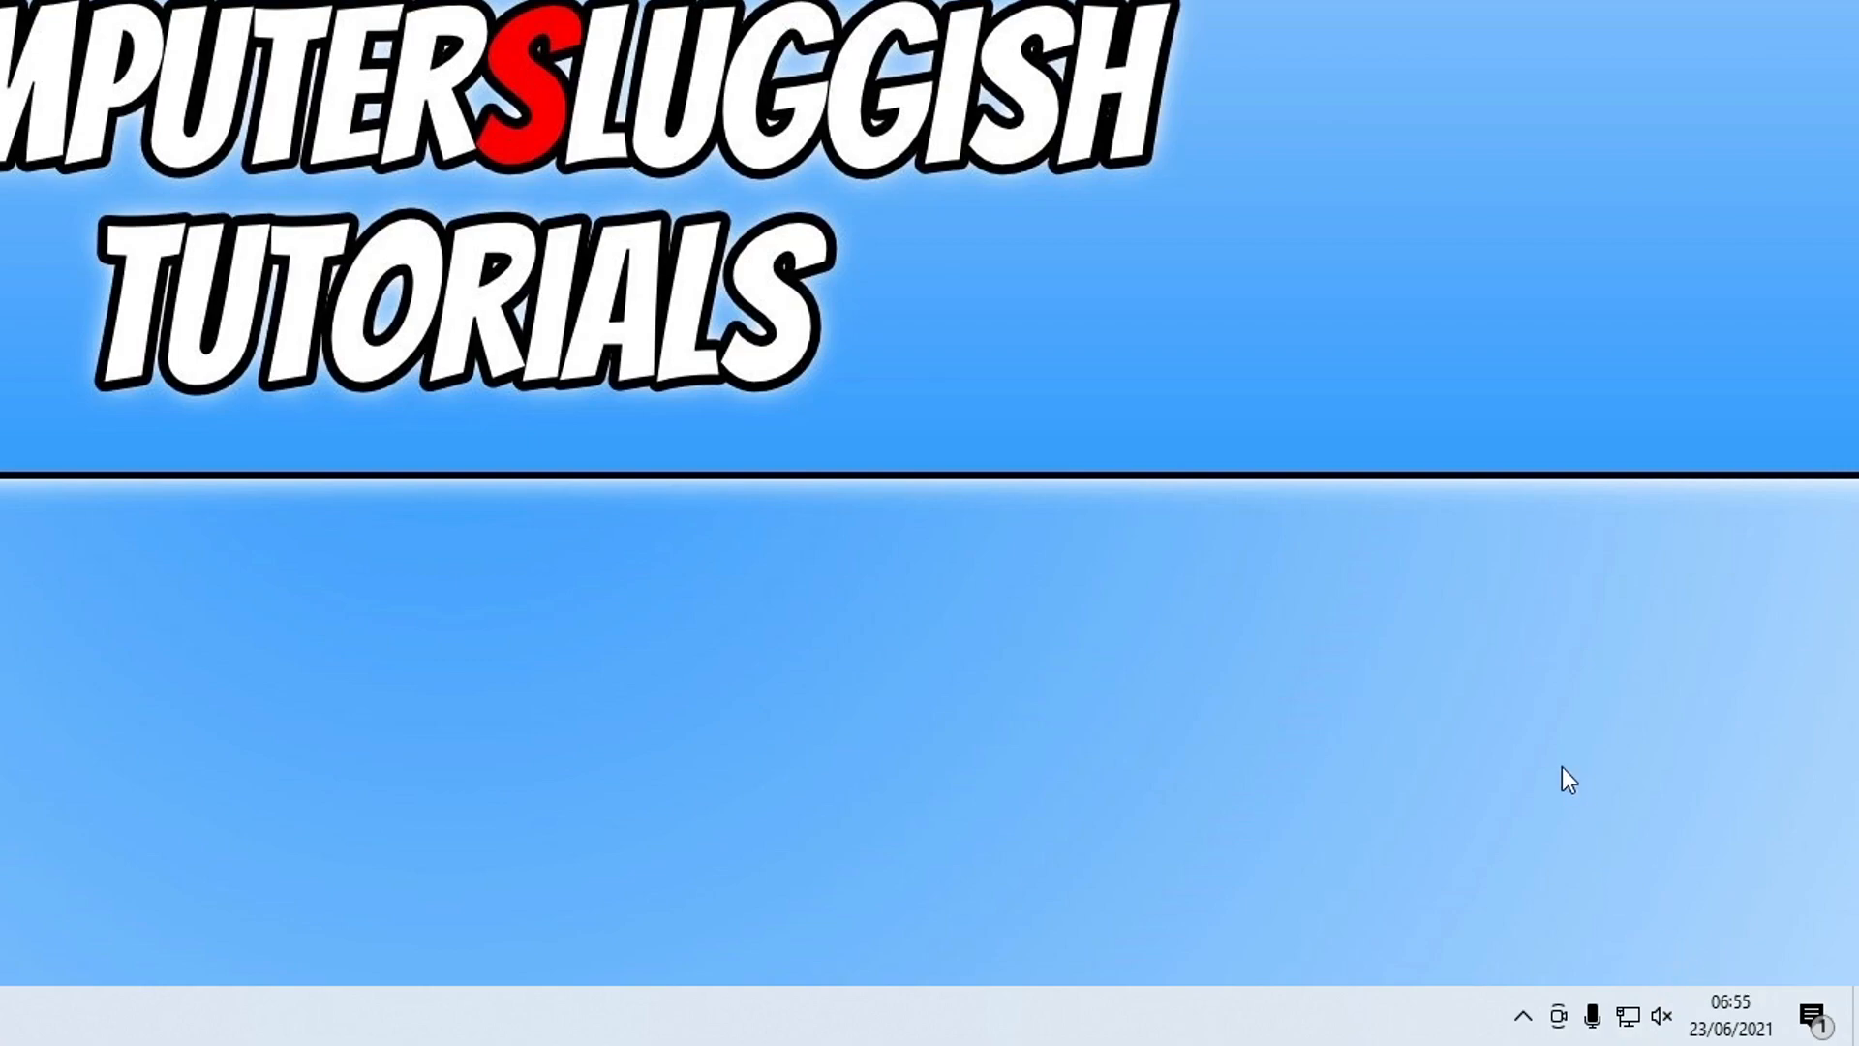
{"action": "mouse_move", "coordinate": [593, 695]}
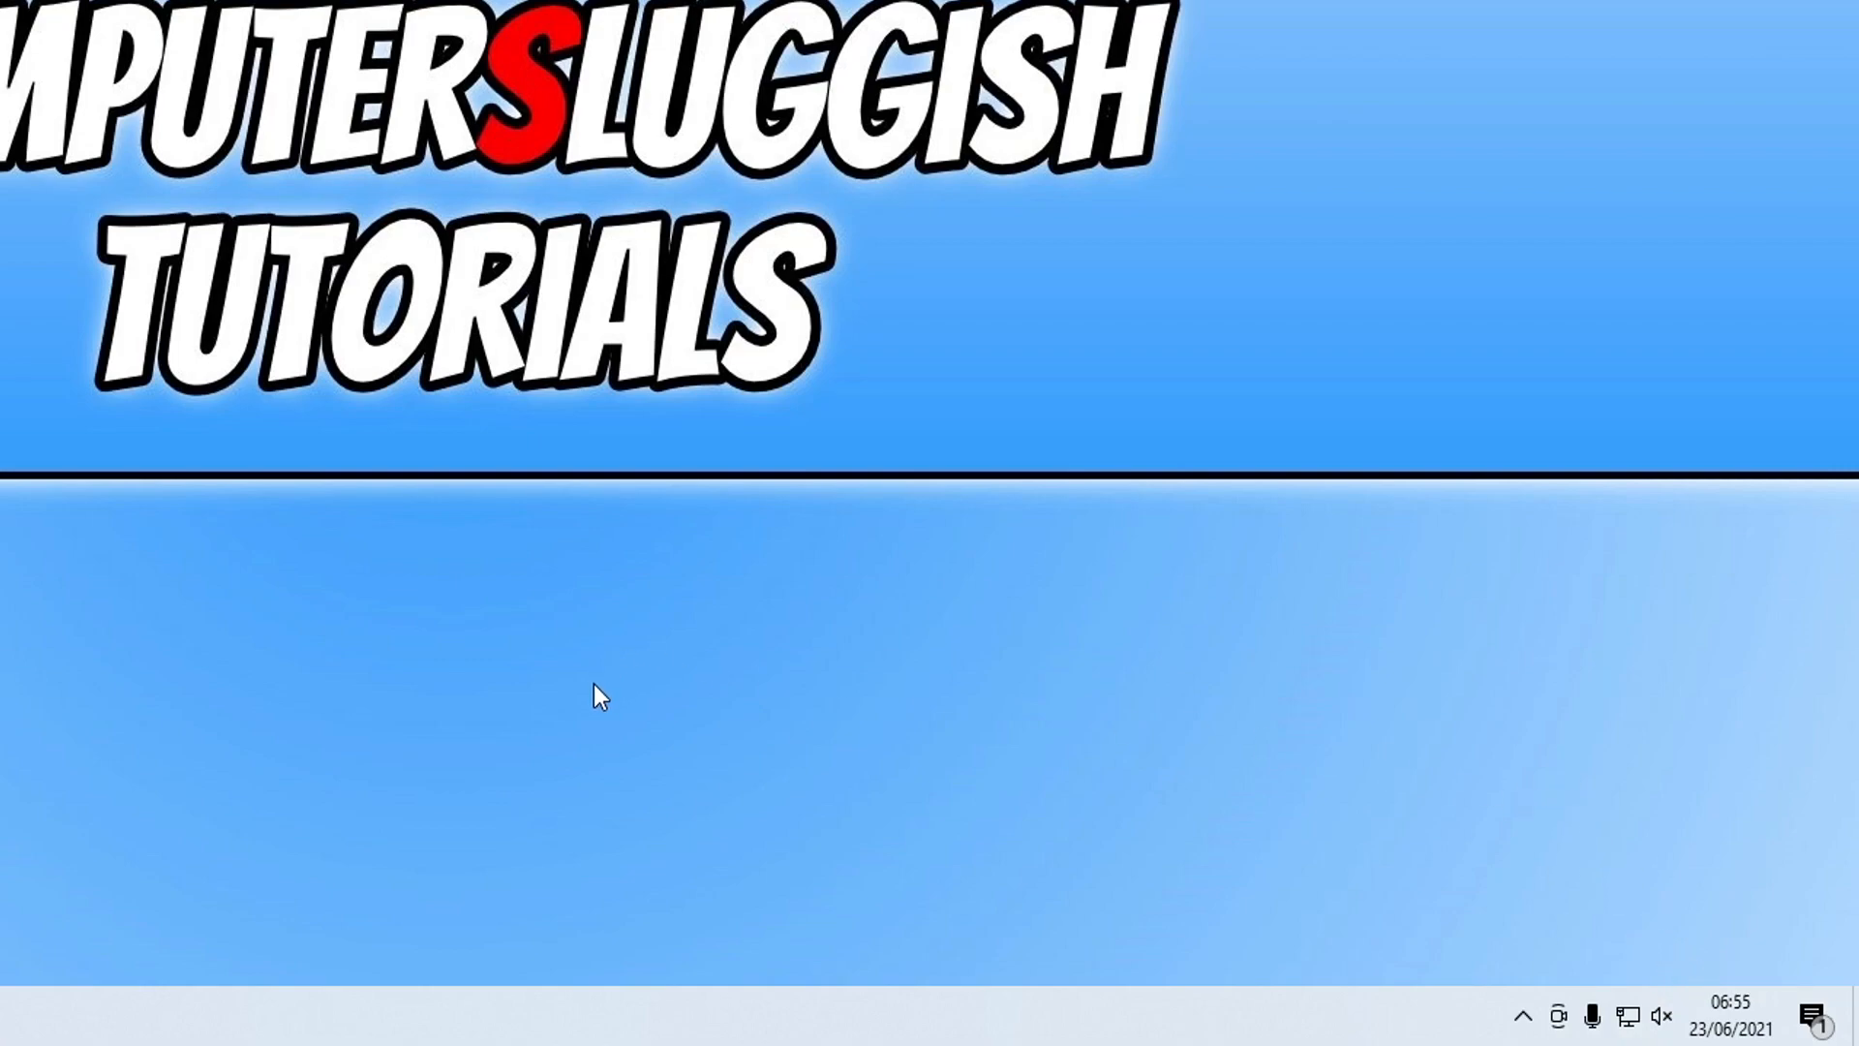
{"action": "mouse_move", "coordinate": [562, 765]}
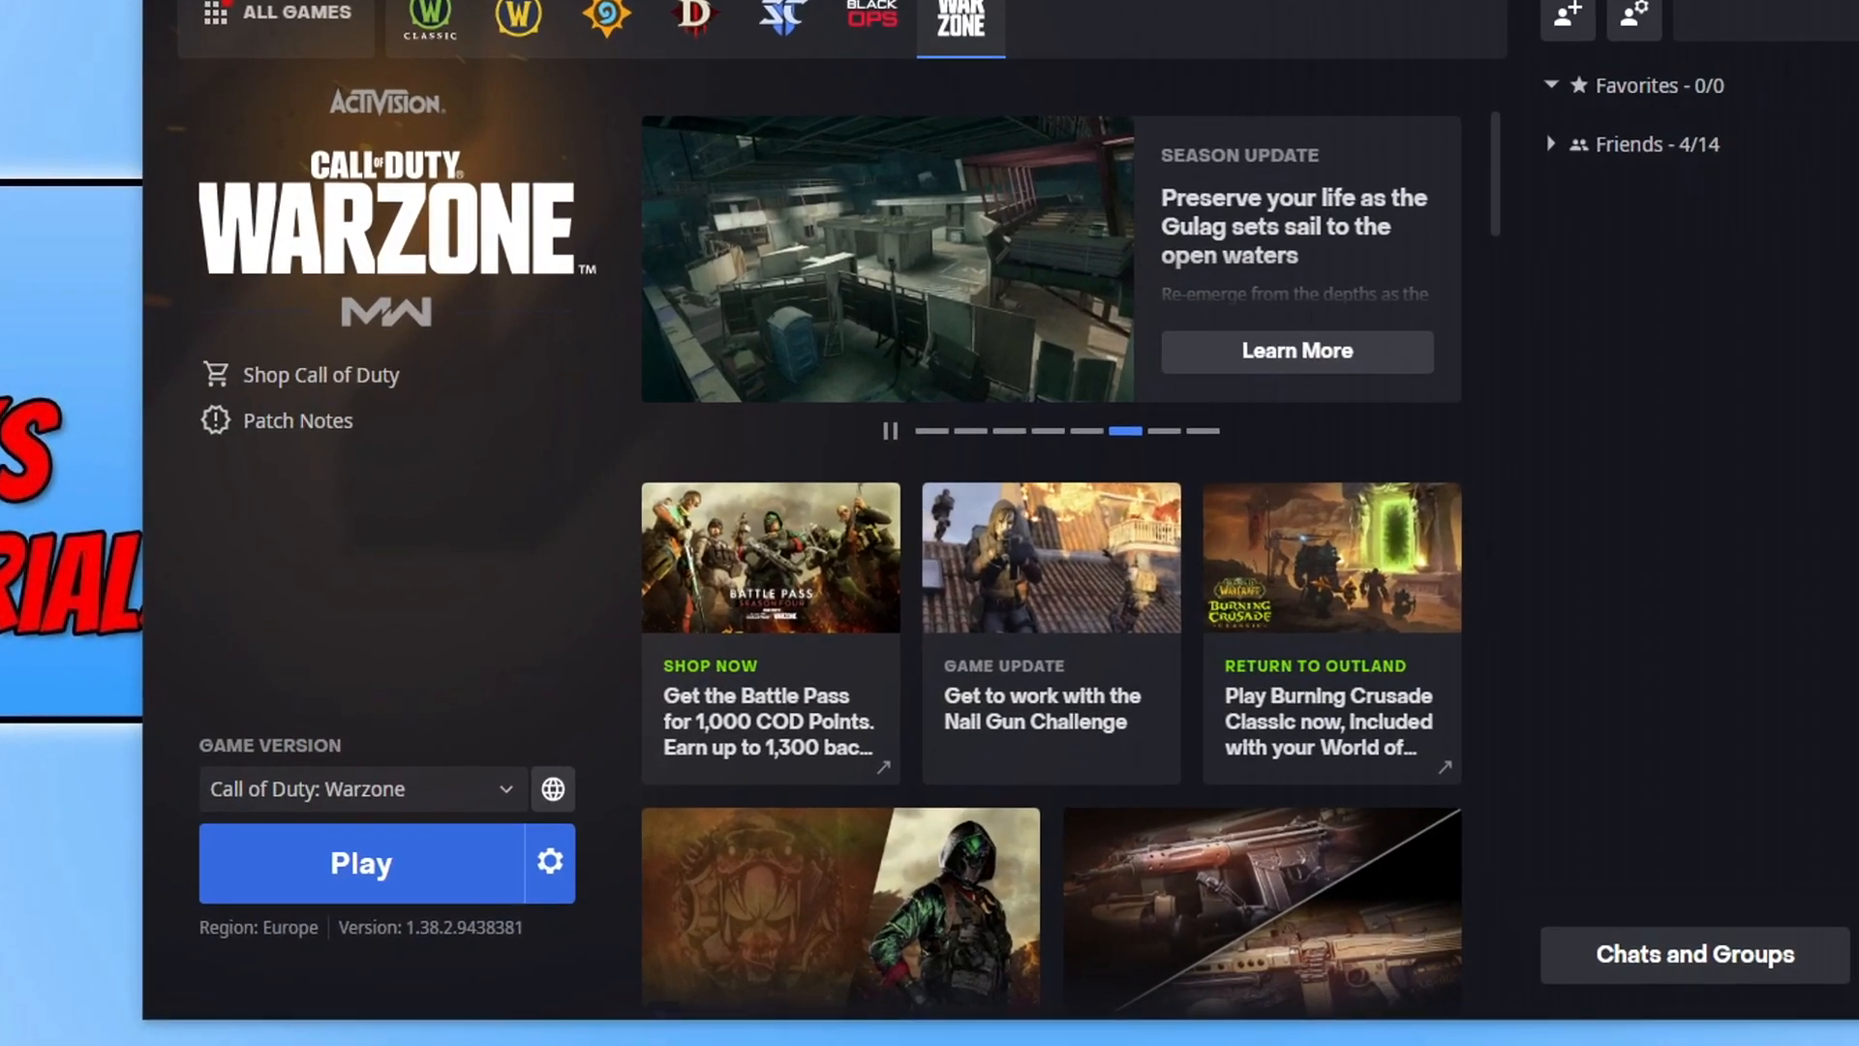
Choose Scan and Repair from Warzone's game options.
{"action": "left_click", "coordinate": [550, 861]}
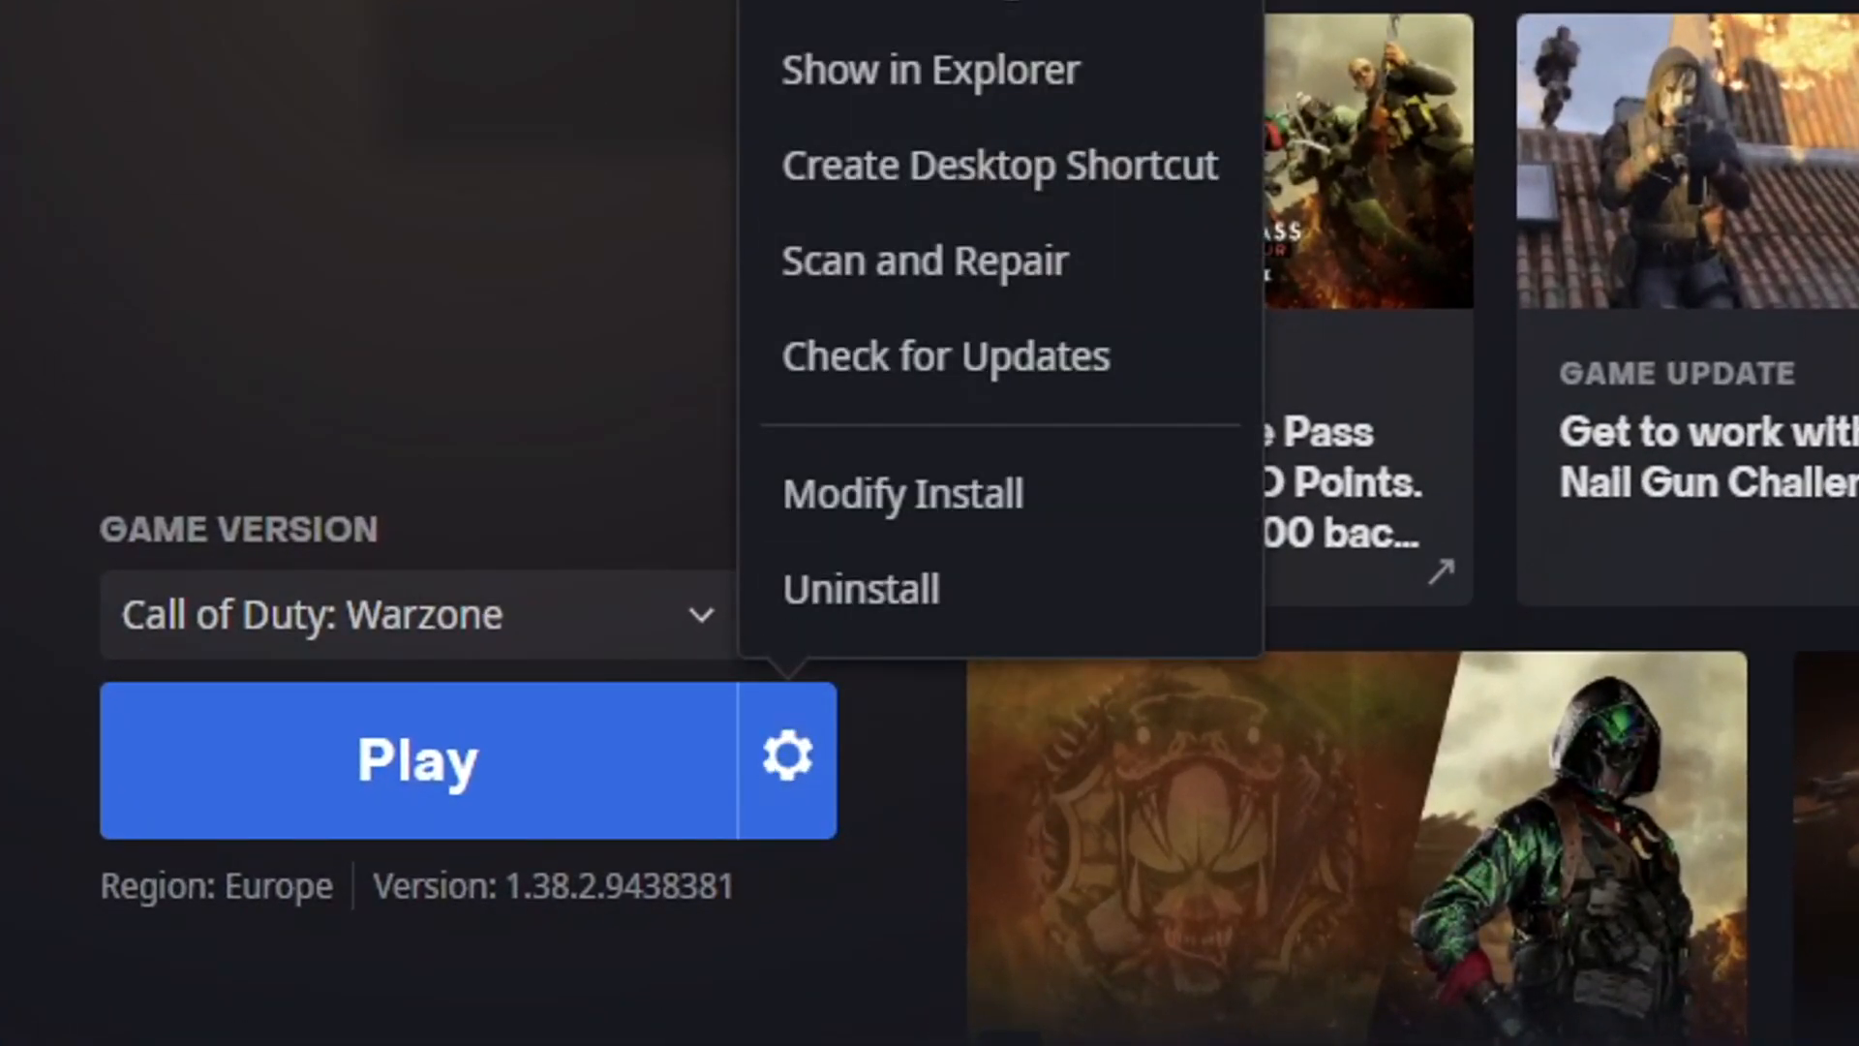
{"action": "left_click", "coordinate": [869, 281]}
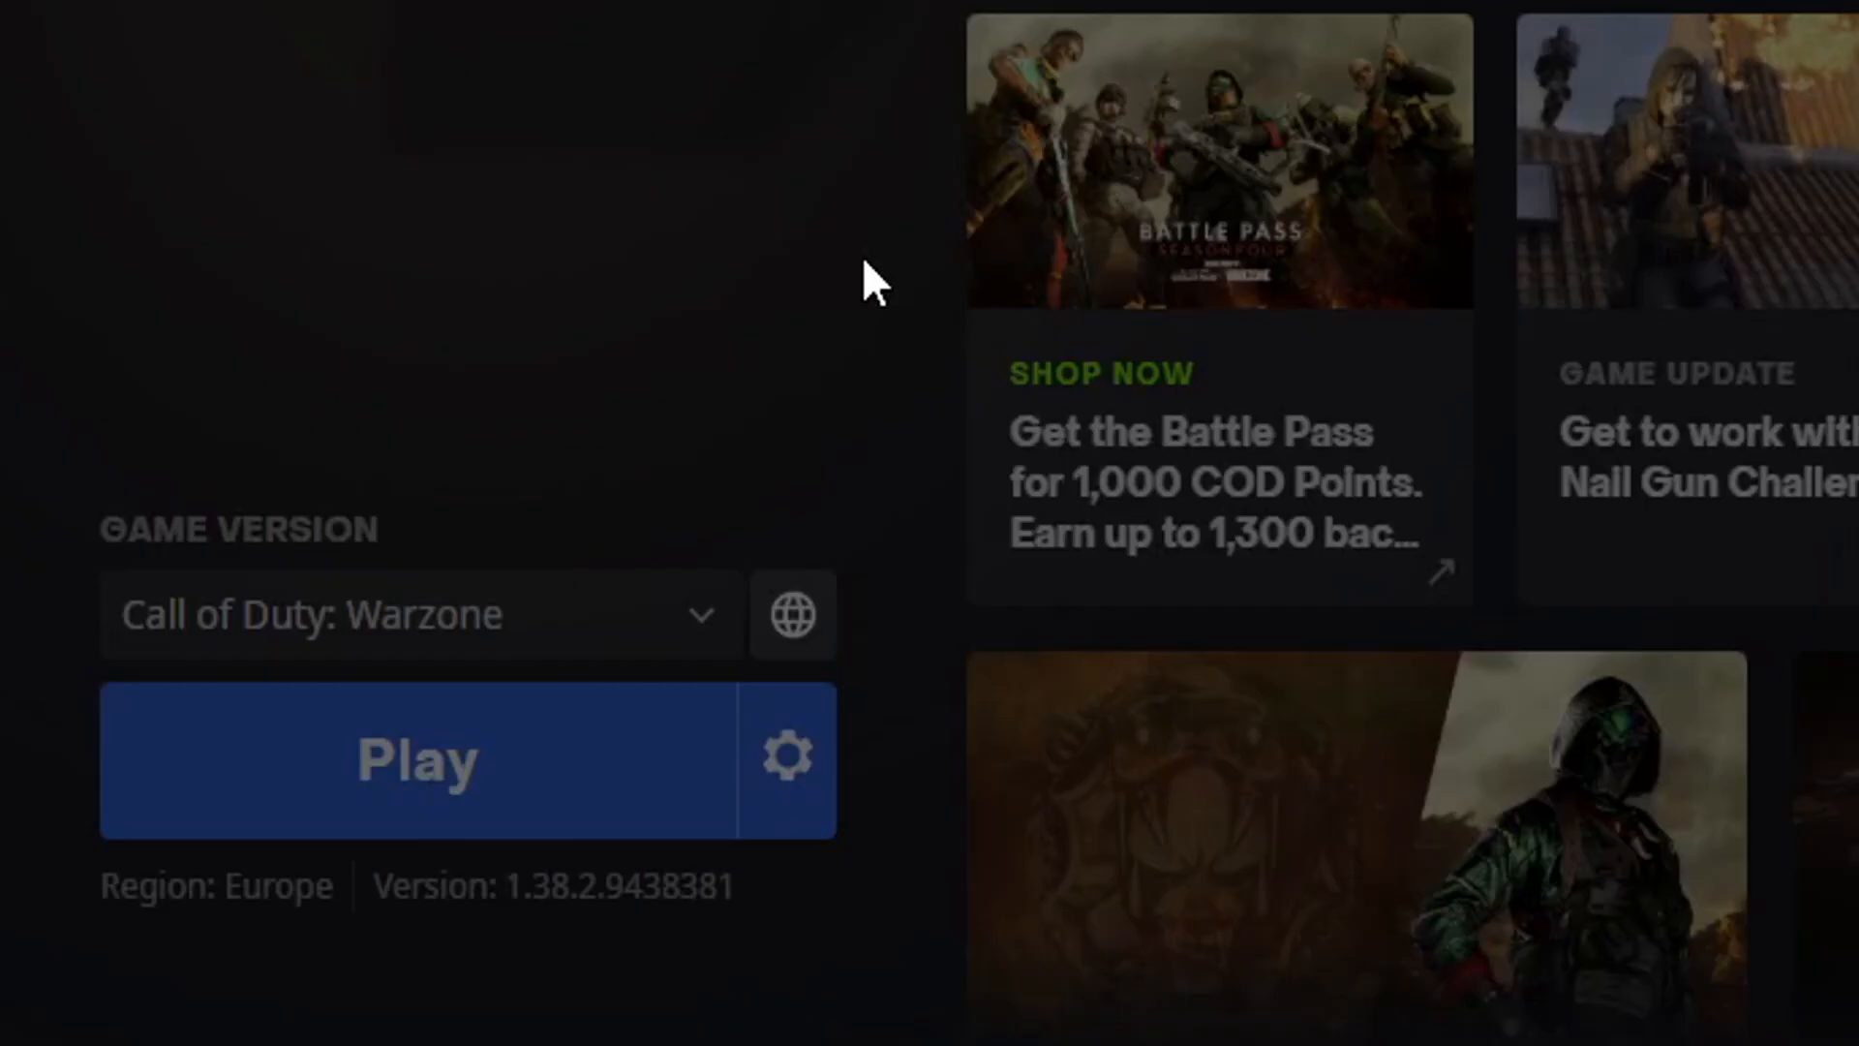